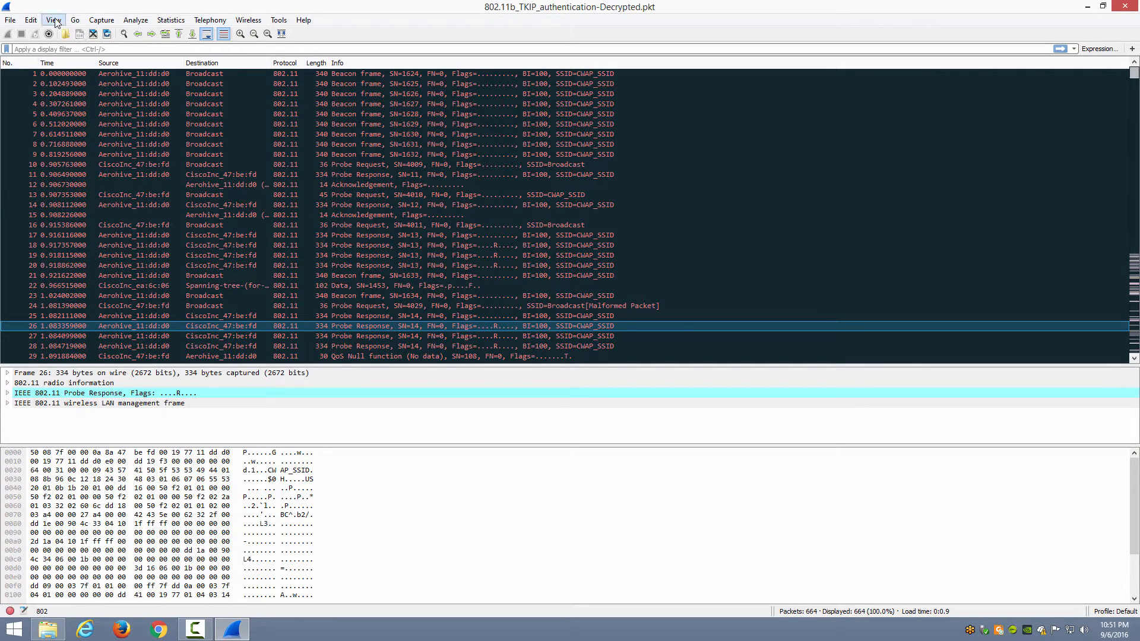
Step: Open View > Coloring Rules and add a new coloring rule
left_click(53, 20)
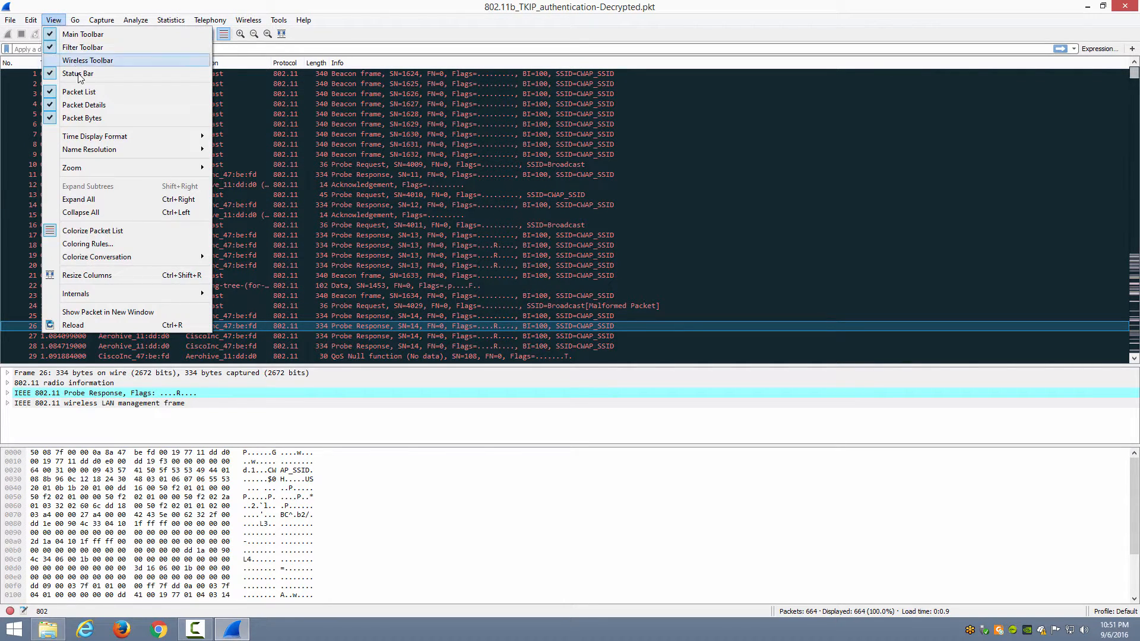
left_click(87, 243)
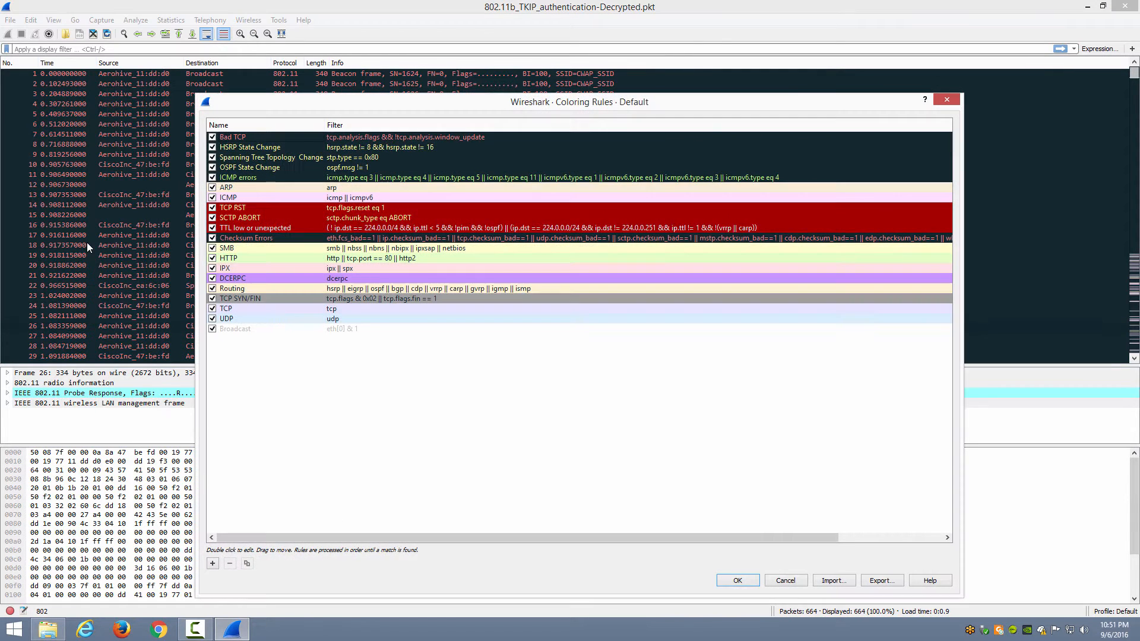
mouse_move(263, 385)
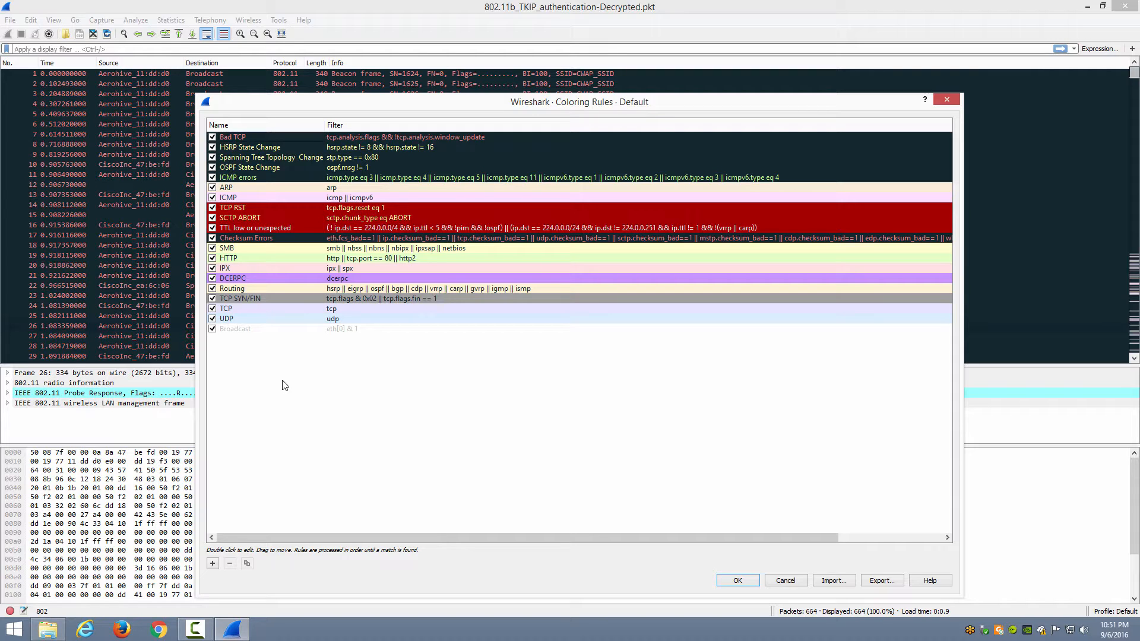
mouse_move(291, 383)
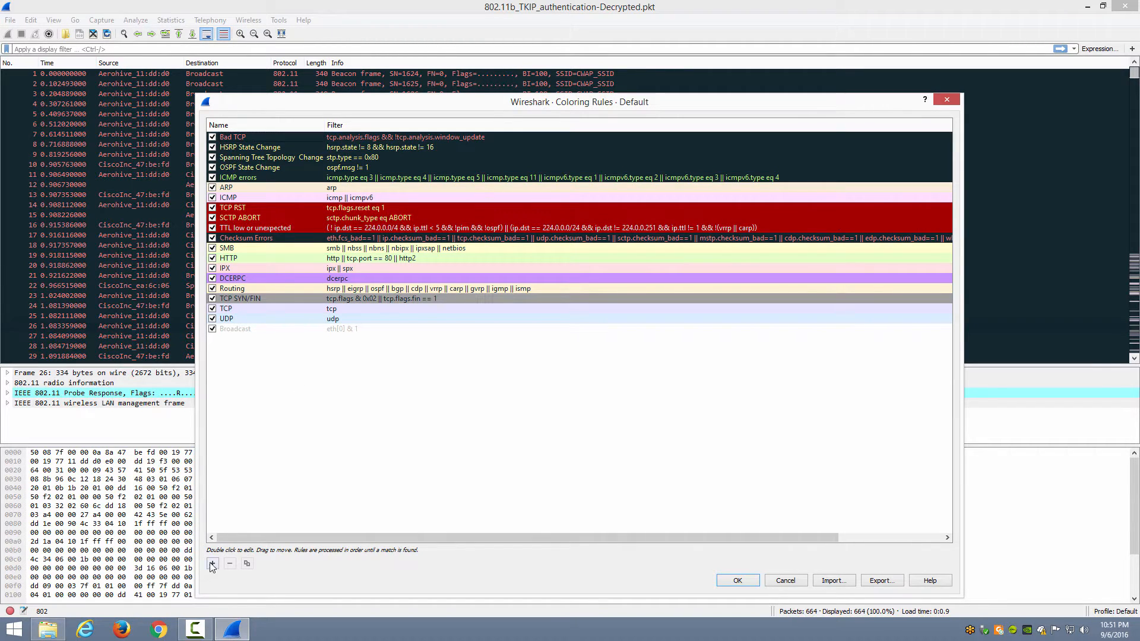
mouse_move(212, 564)
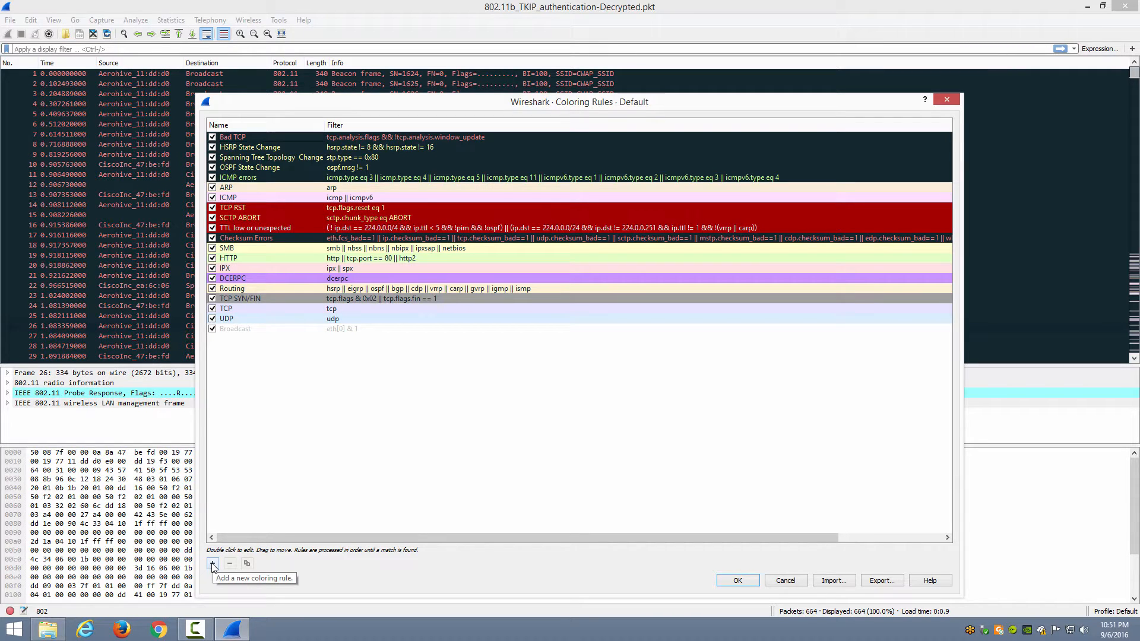
left_click(211, 563)
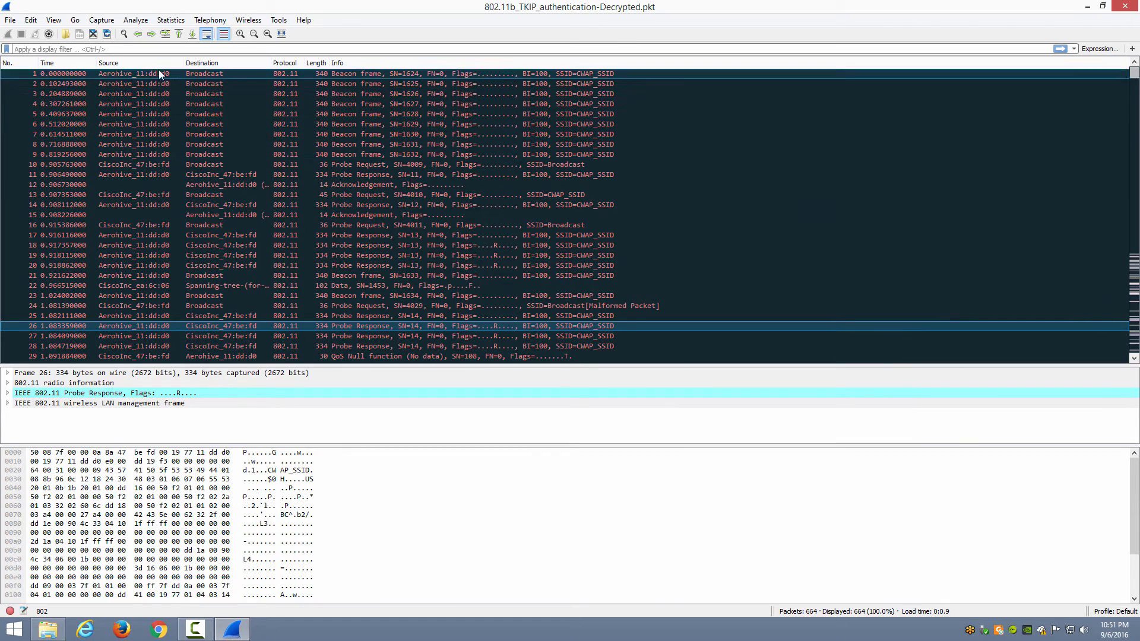
mouse_move(1100, 48)
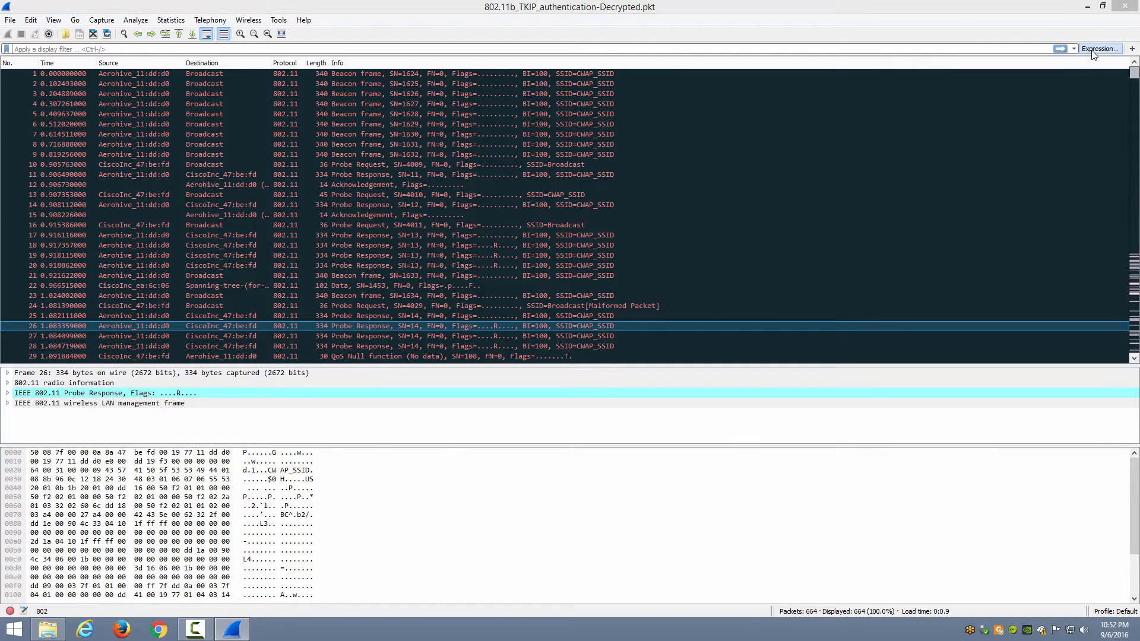
Step: Open the display filter expression builder and expand the IEEE 802.11 wlan fields
left_click(1099, 49)
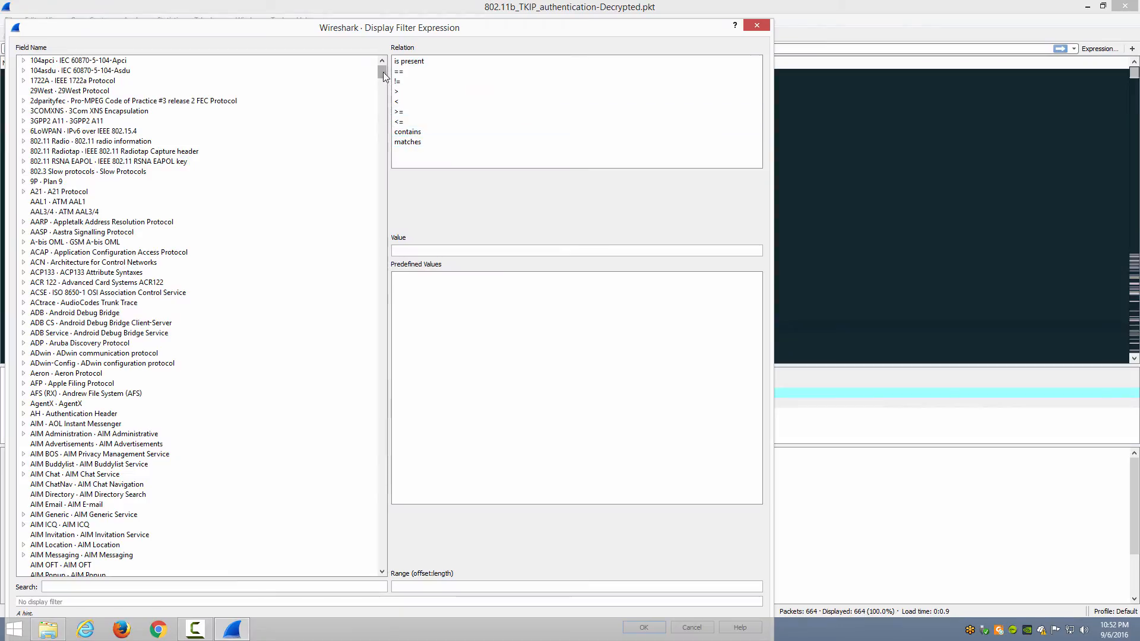
left_click_drag(382, 76, 381, 239)
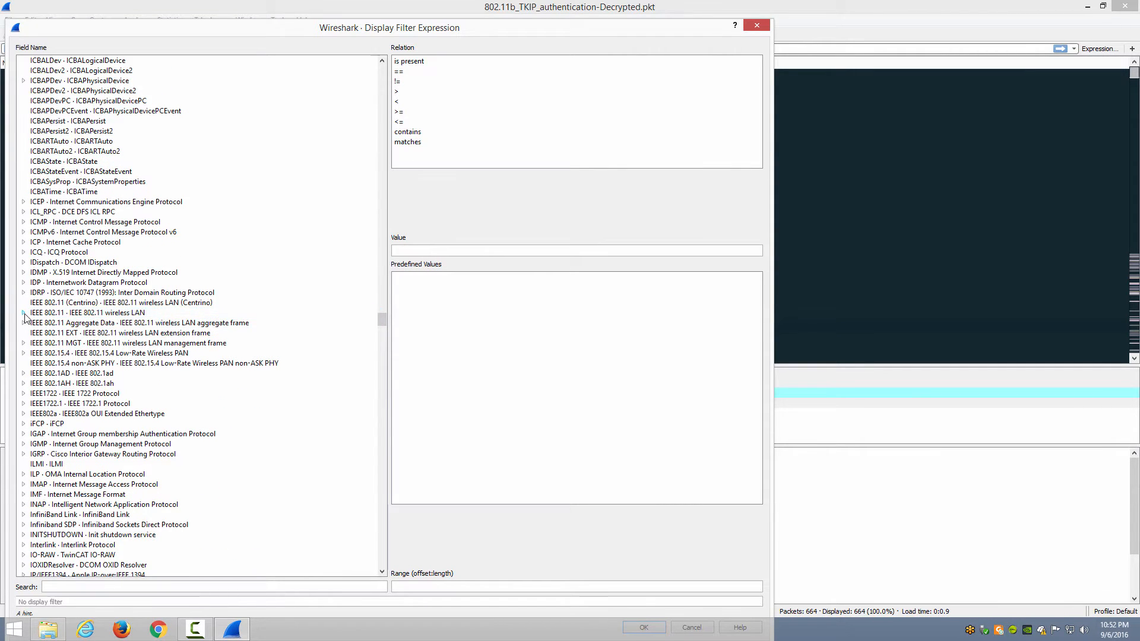
left_click(23, 313)
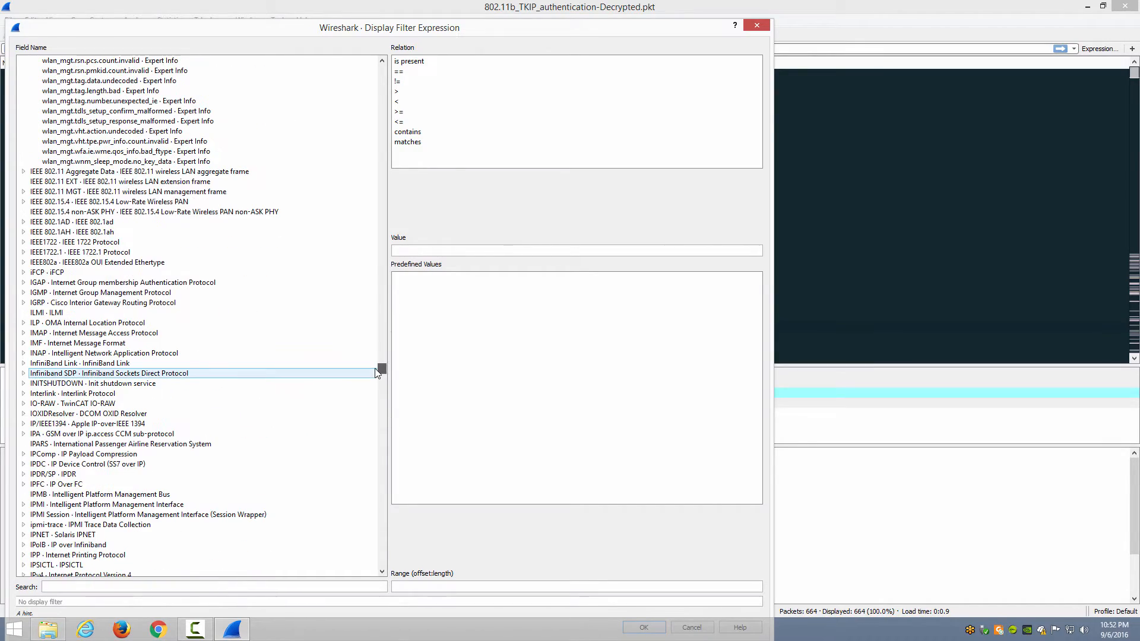
left_click(138, 171)
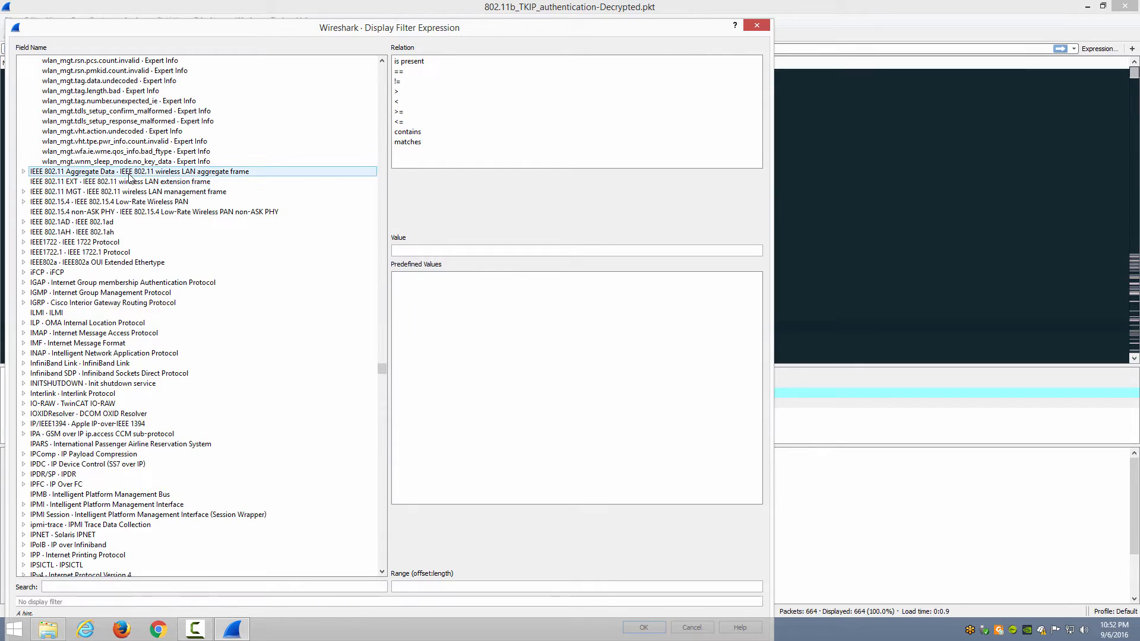
left_click(127, 181)
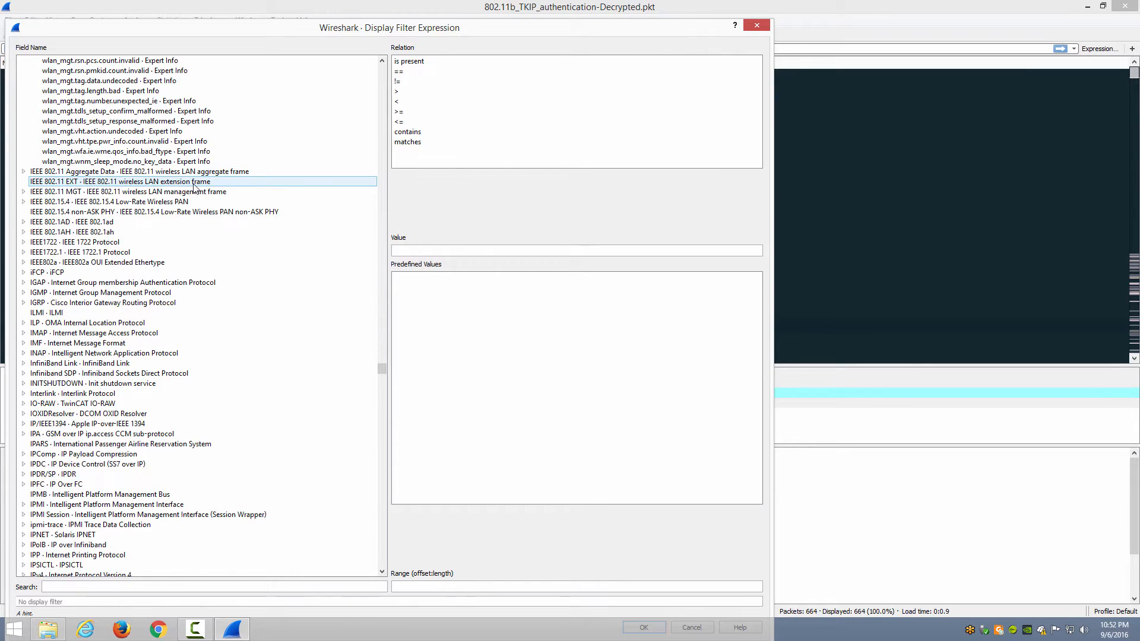
left_click(127, 191)
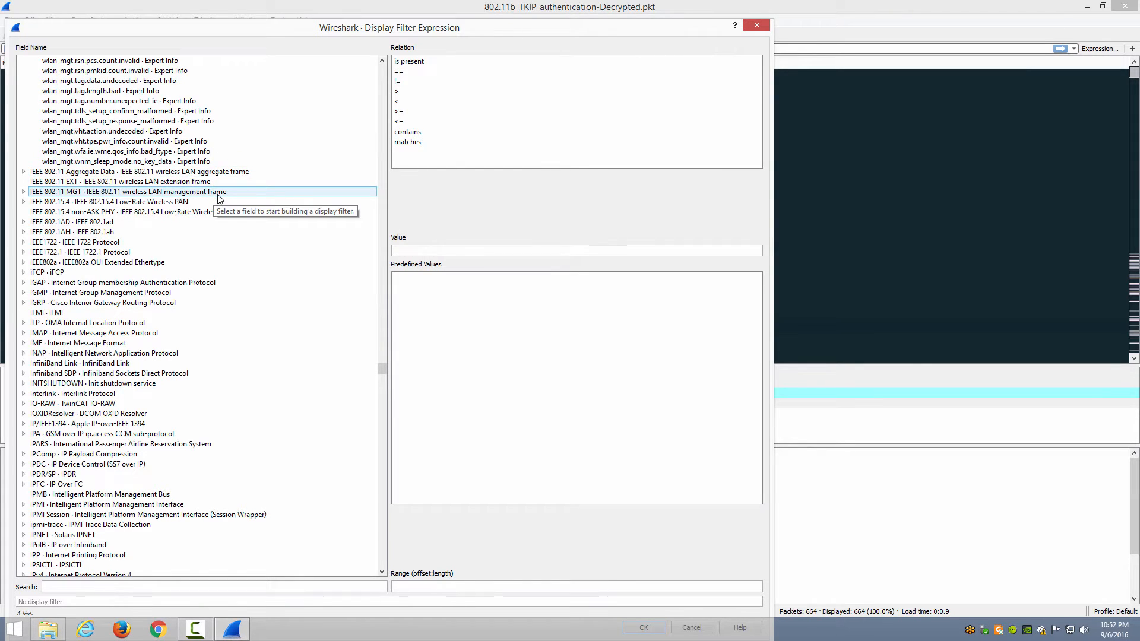
left_click(72, 241)
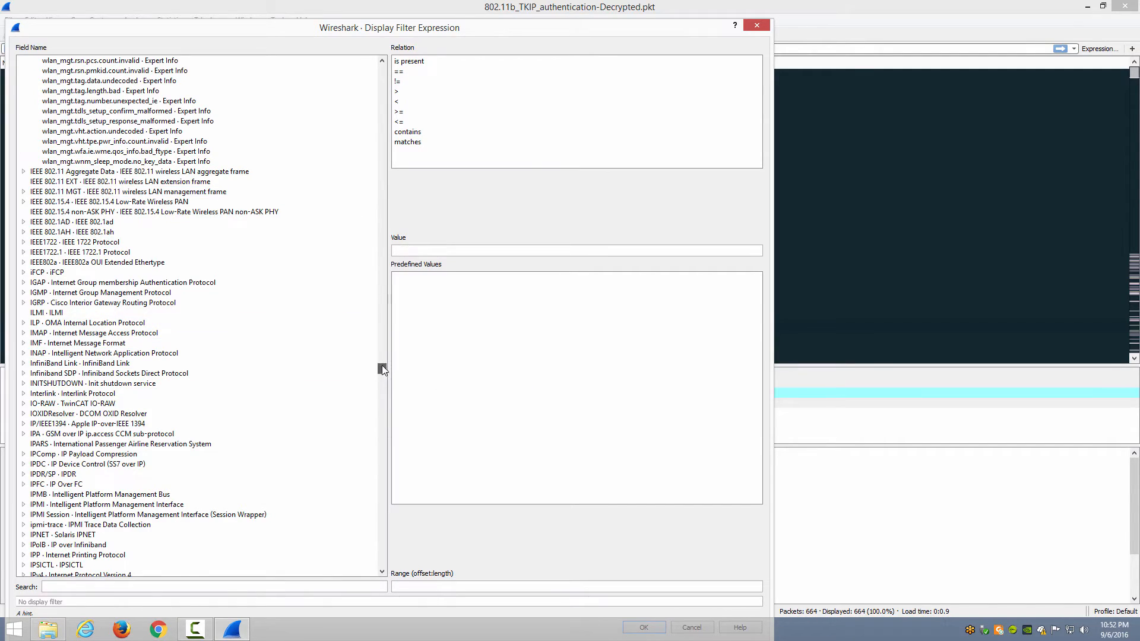
left_click_drag(382, 368, 382, 349)
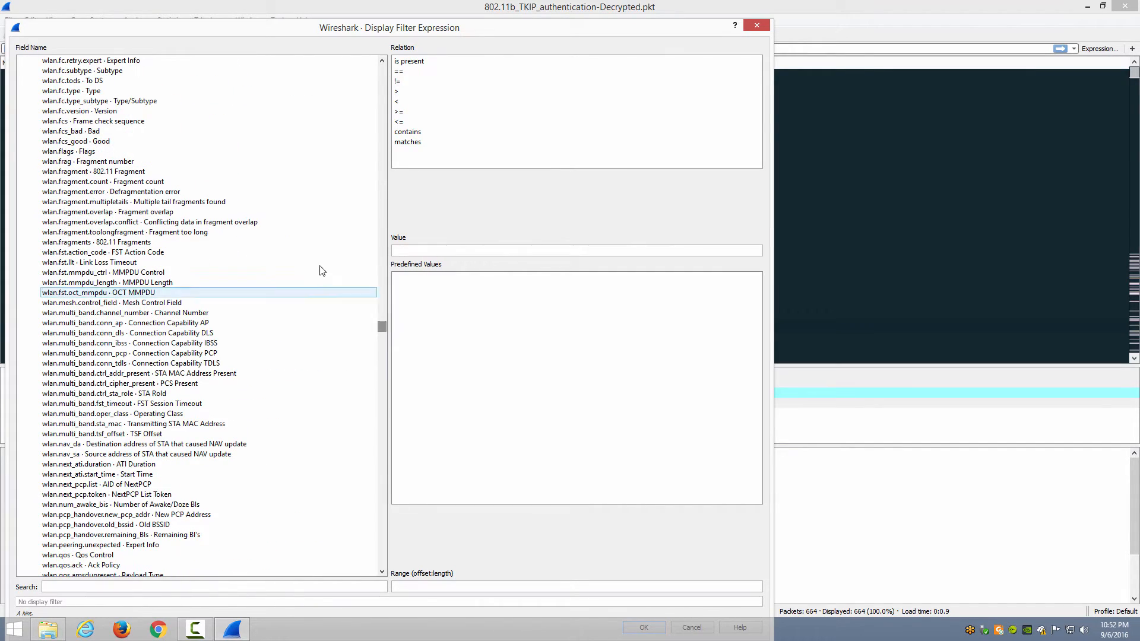
Step: Build wlan.fc.type_subtype == 0x8 (Beacon frame) into the filter bar, then cut it out
left_click(99, 100)
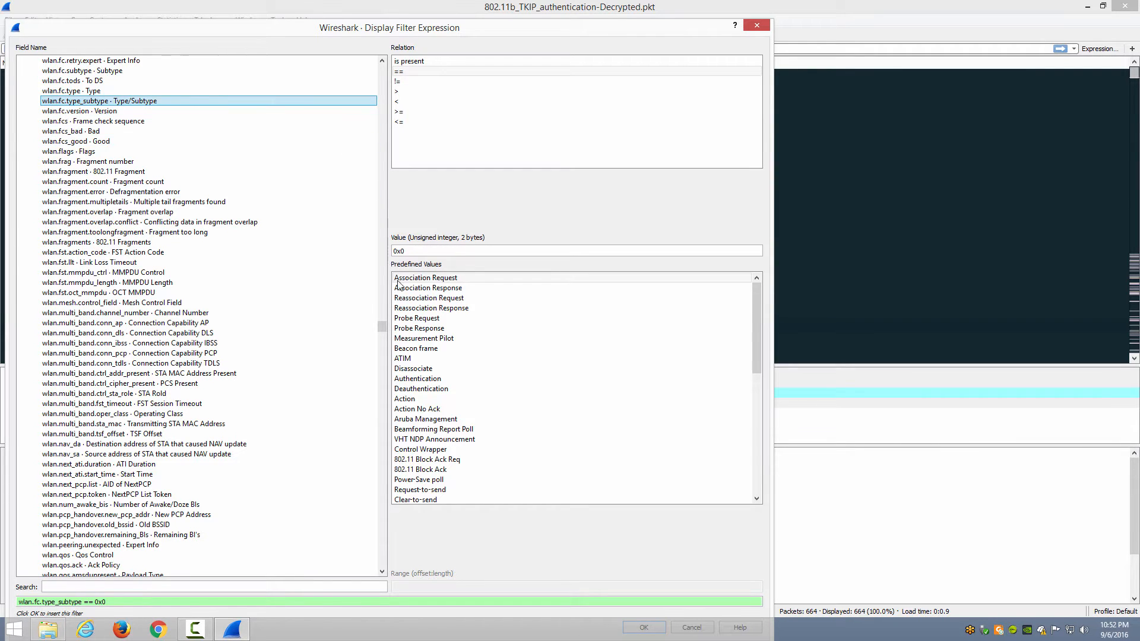
left_click(416, 349)
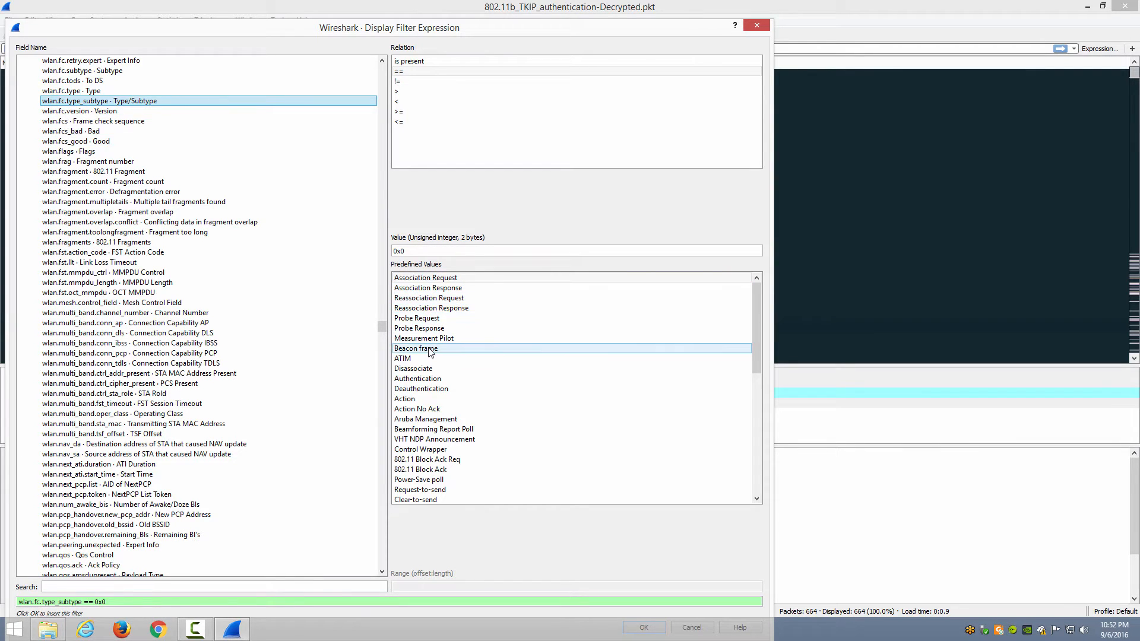
left_click(416, 348)
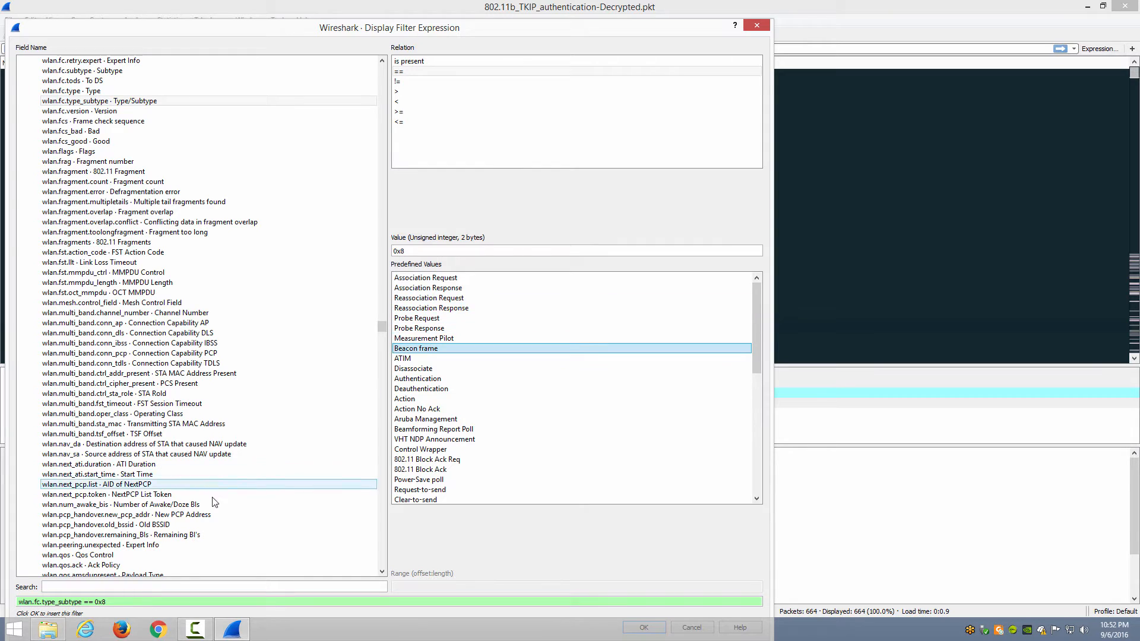
left_click(101, 544)
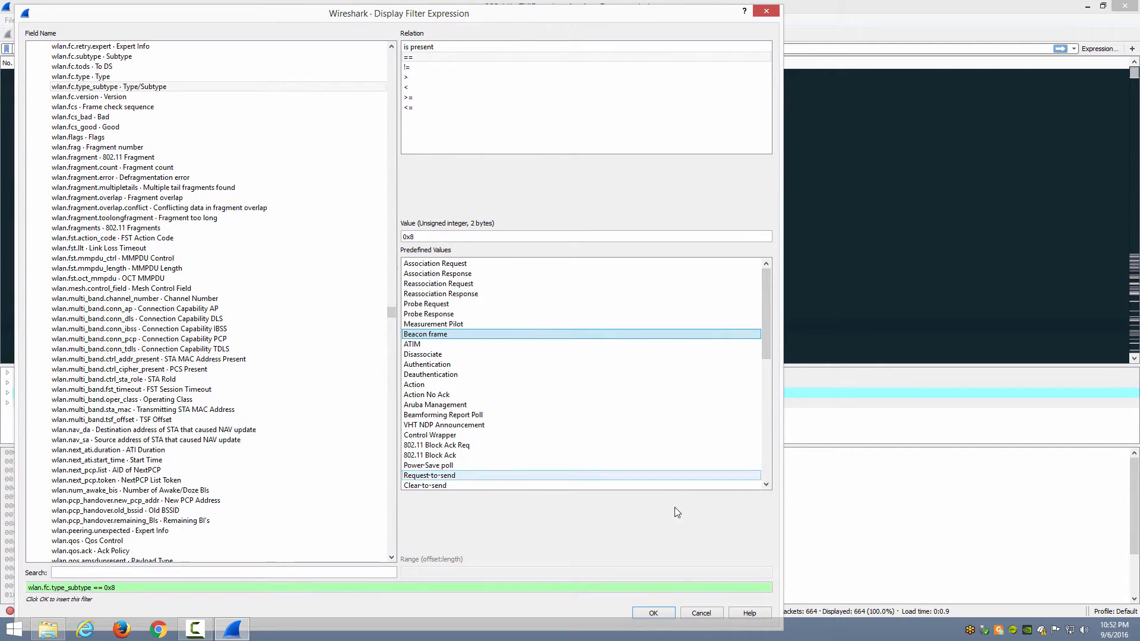
left_click(651, 612)
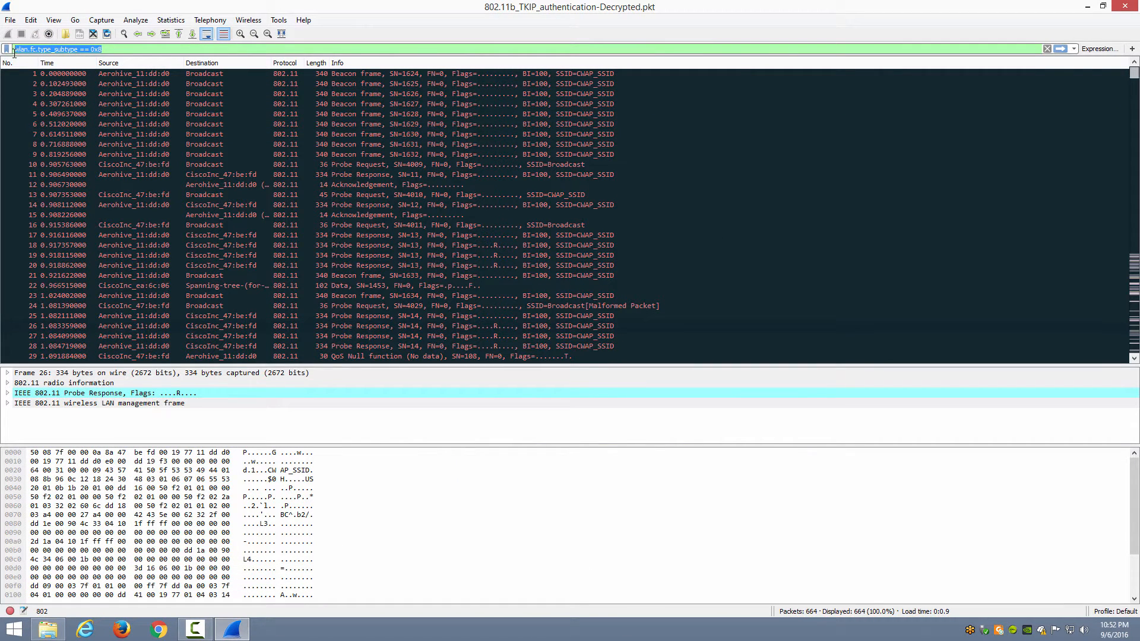
left_click(1047, 49)
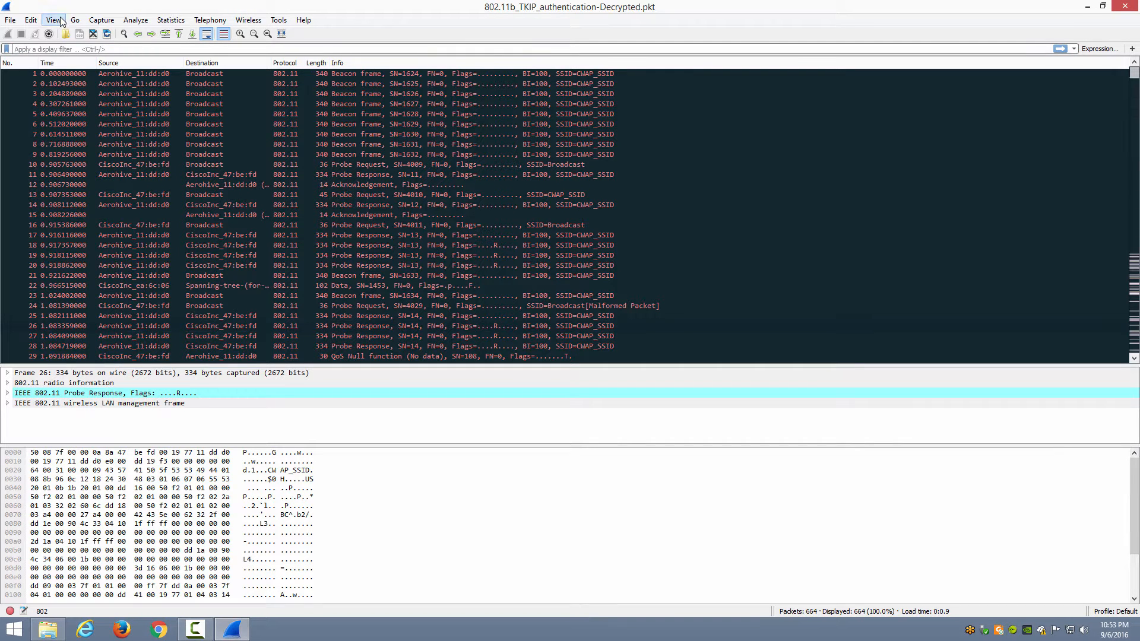
Step: Add a new coloring rule named 'Beacons'
left_click(53, 20)
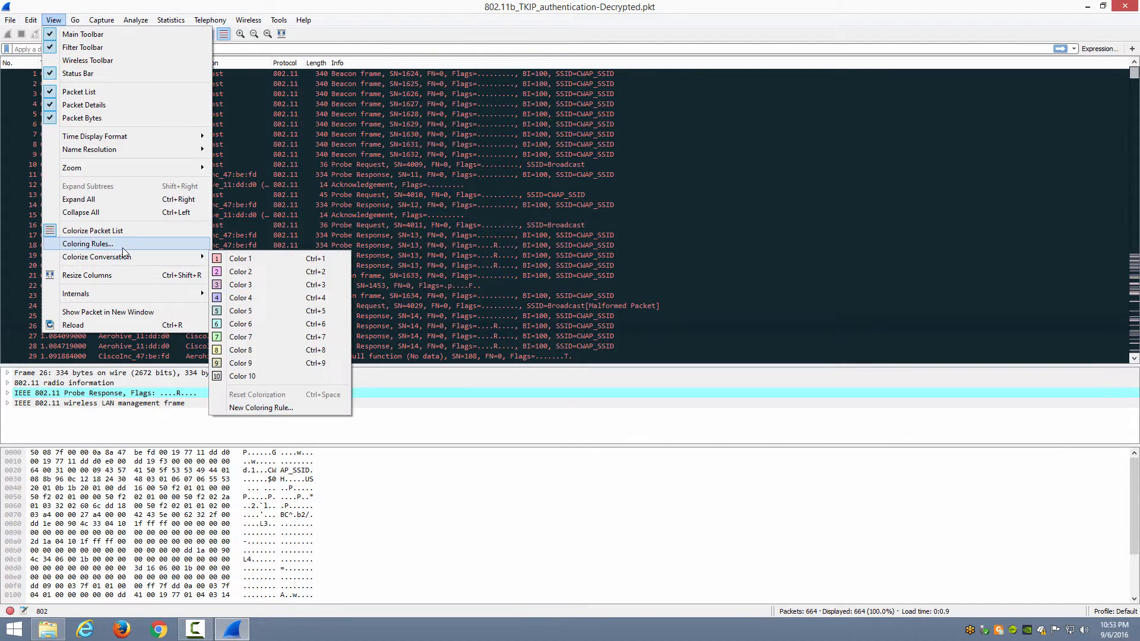
left_click(88, 244)
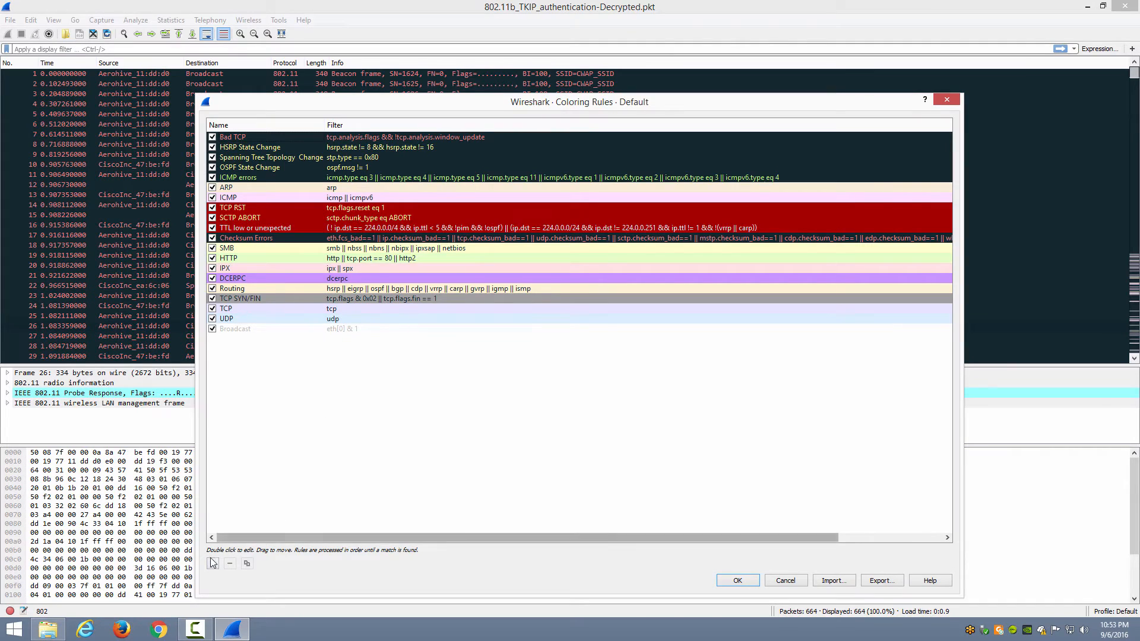
left_click(213, 564)
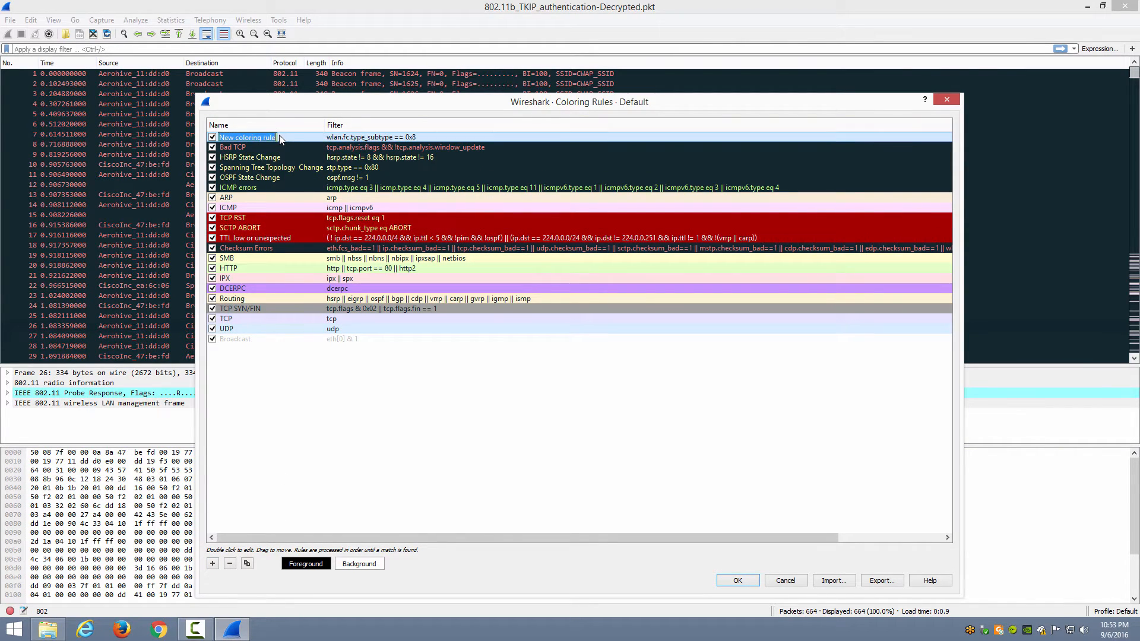
type("Beacons")
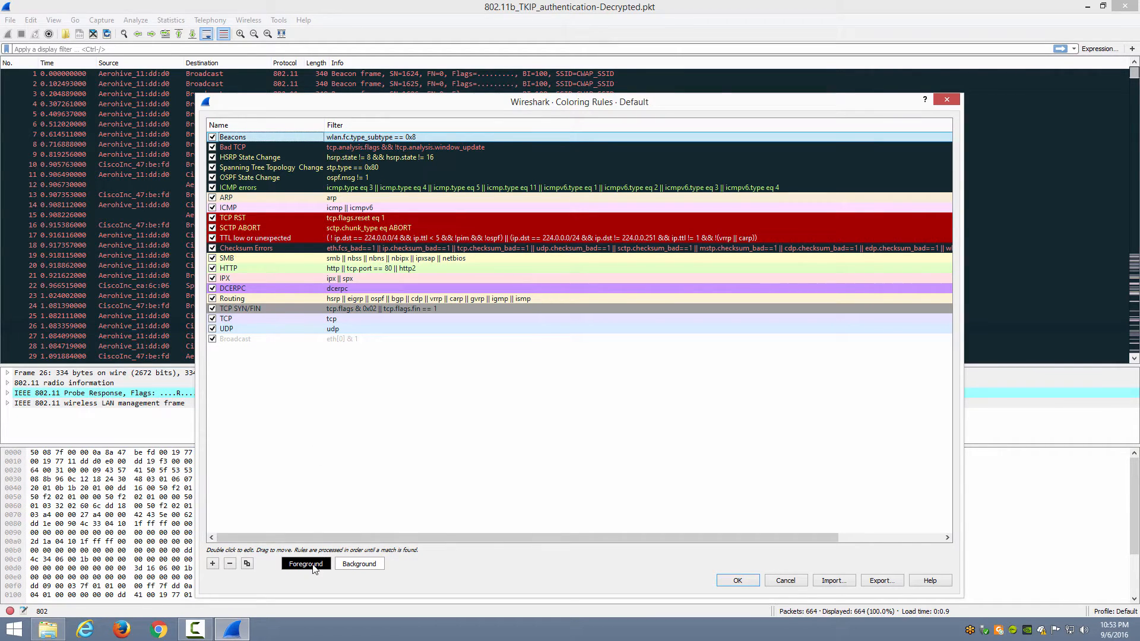
Step: Give the Beacons rule yellow text on a blue (#0000ff) background and save the rules
left_click(305, 564)
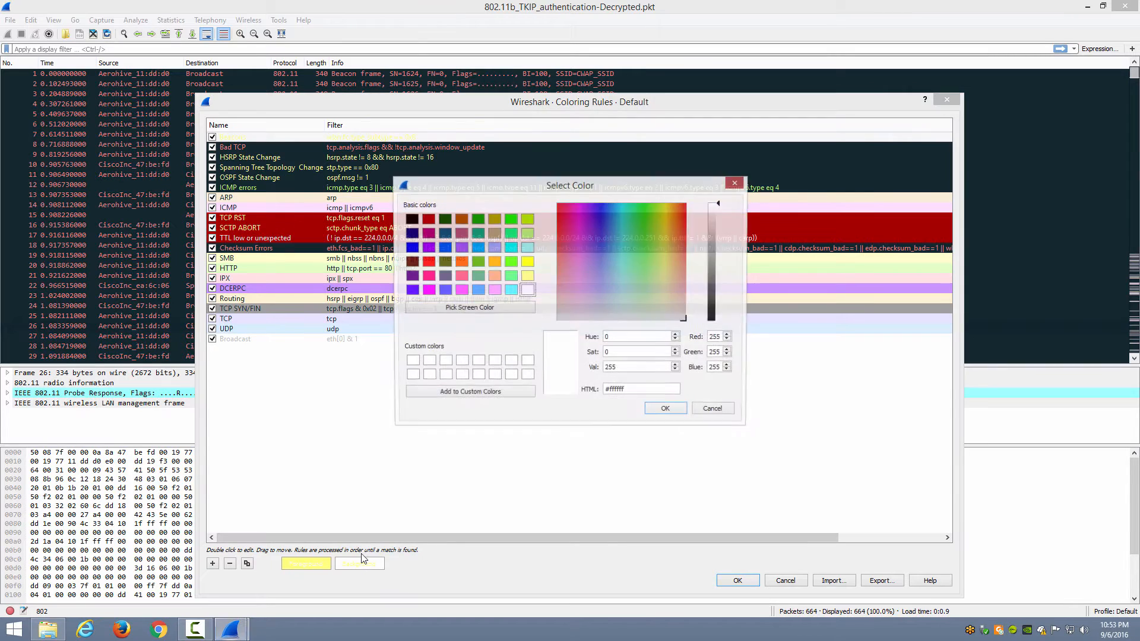
left_click(411, 233)
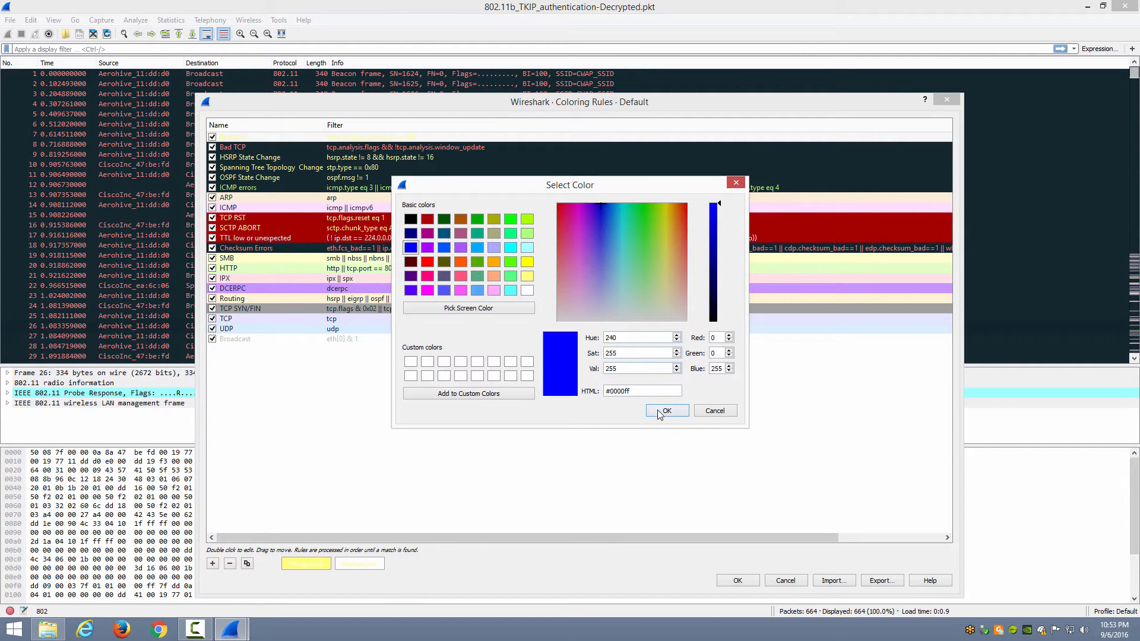
left_click(666, 411)
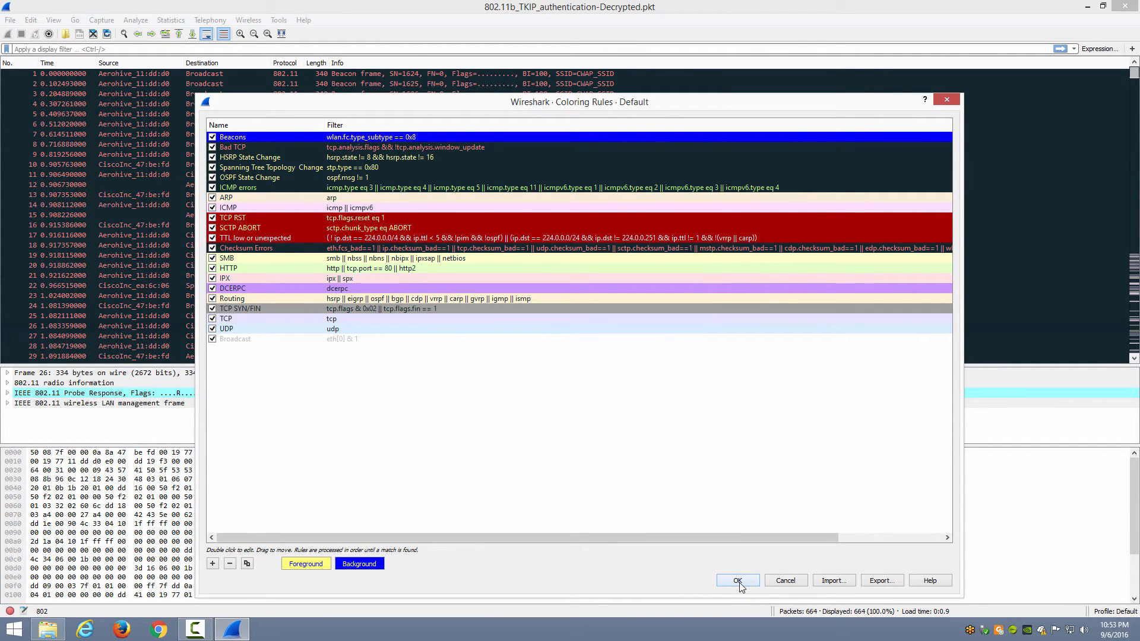
left_click(737, 580)
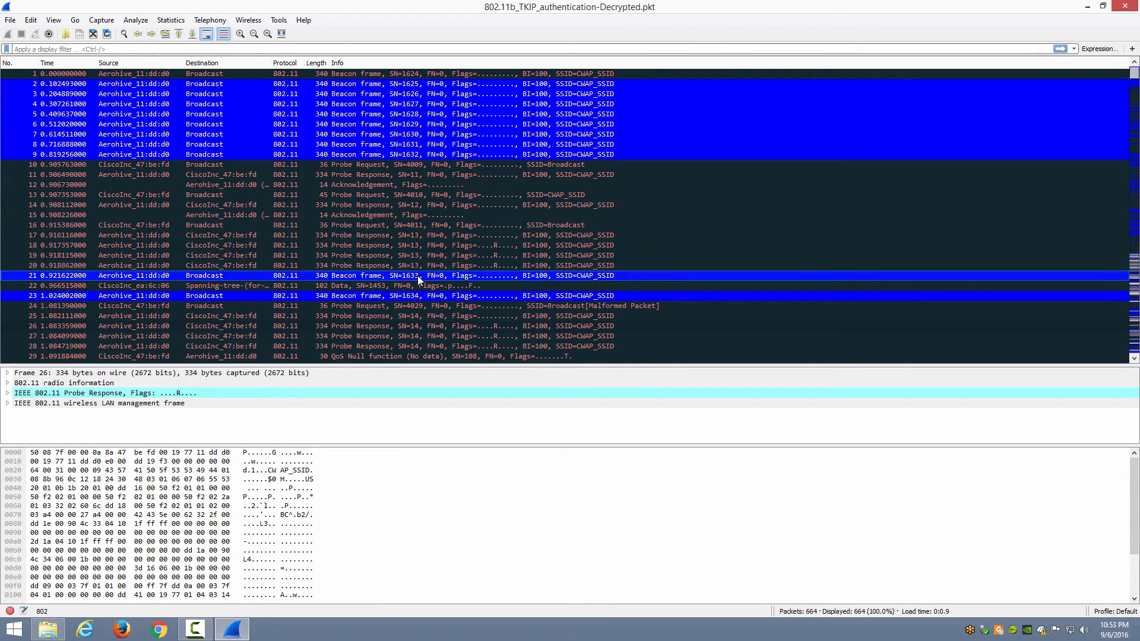
Step: Open the Display Filter Expression dialog from the filter bar
left_click(145, 49)
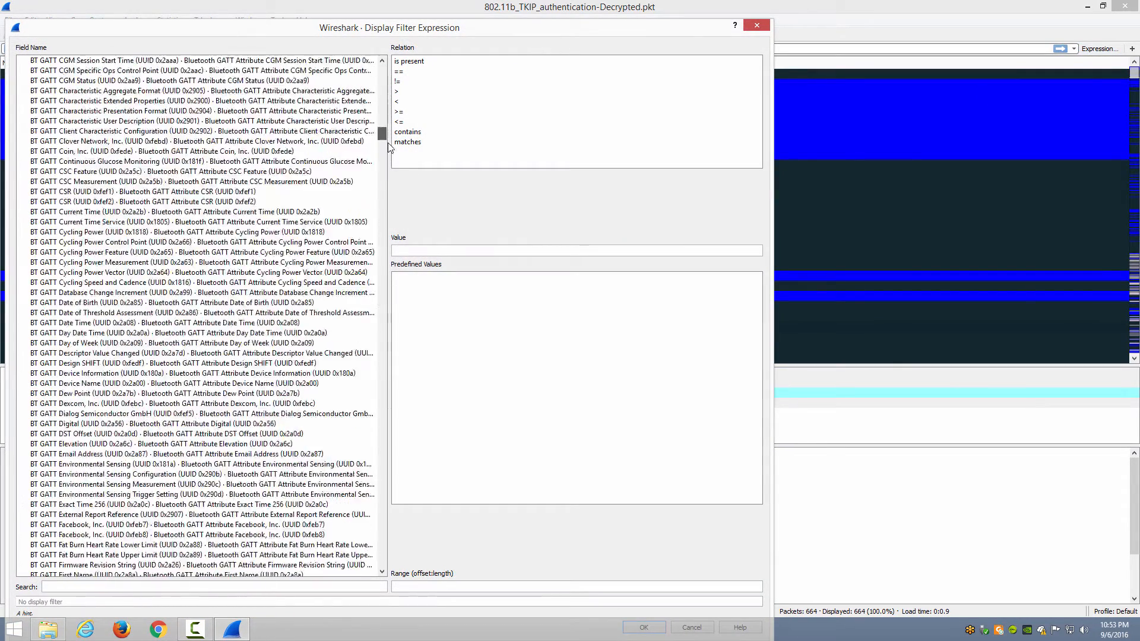
Step: Insert wlan.fc.type_subtype == Probe Request (0x4) into the display filter bar
scroll("down", 3)
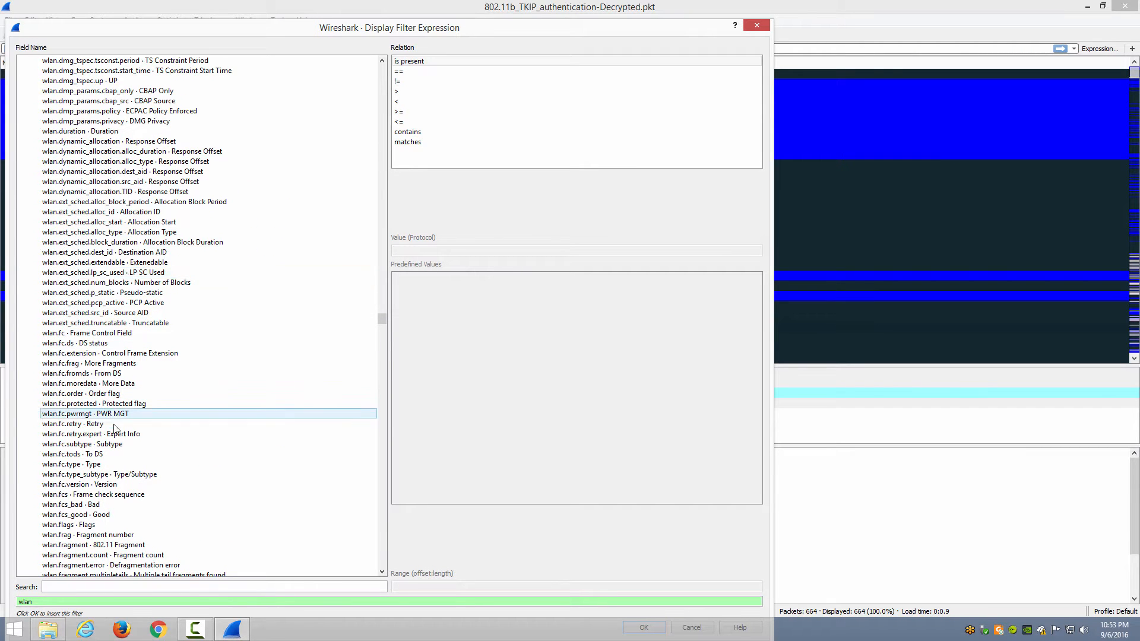
left_click(98, 474)
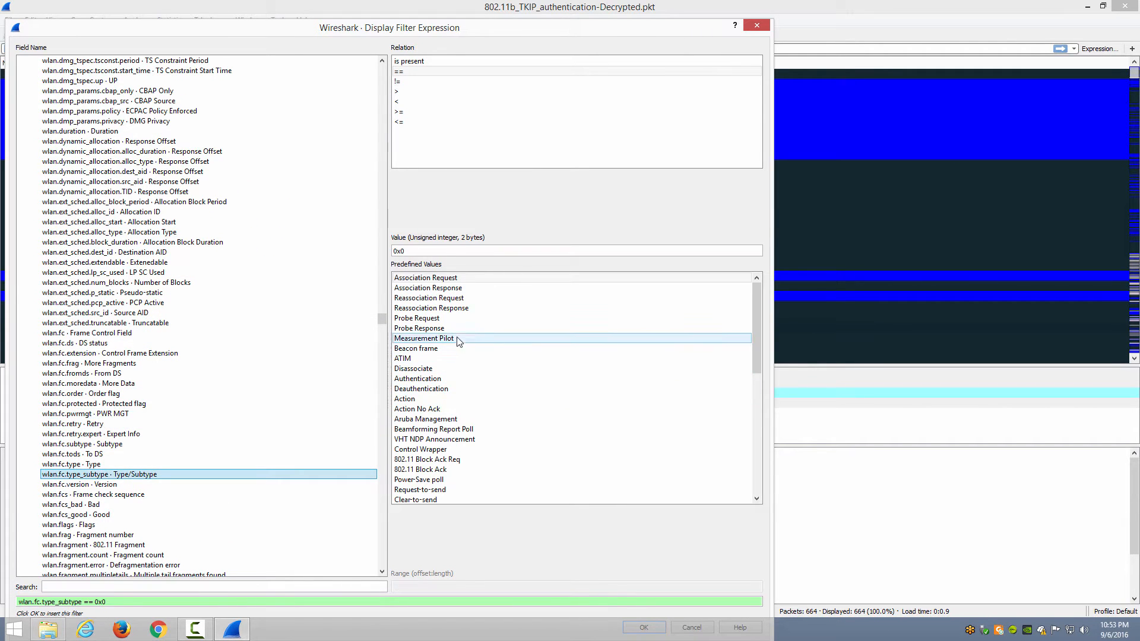
left_click(417, 318)
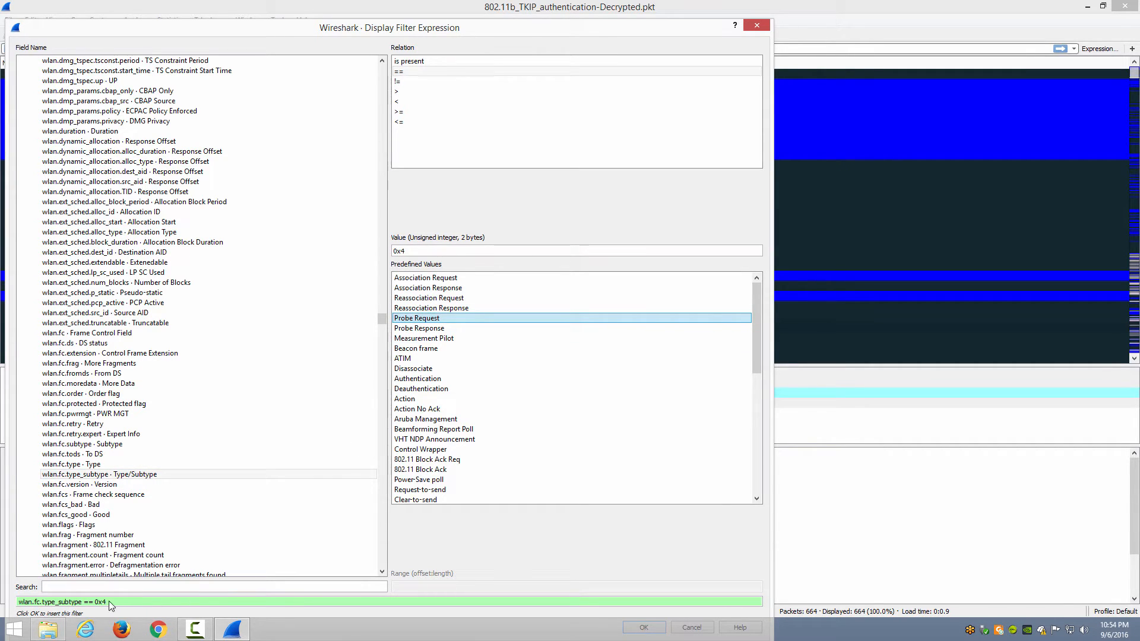
left_click(420, 327)
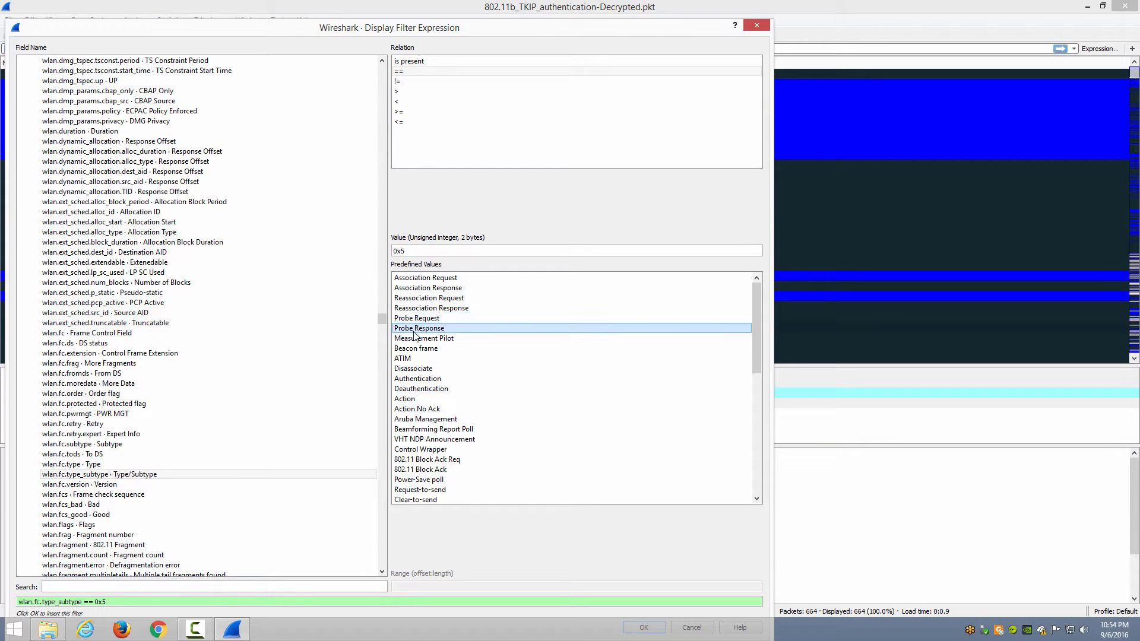
left_click(415, 318)
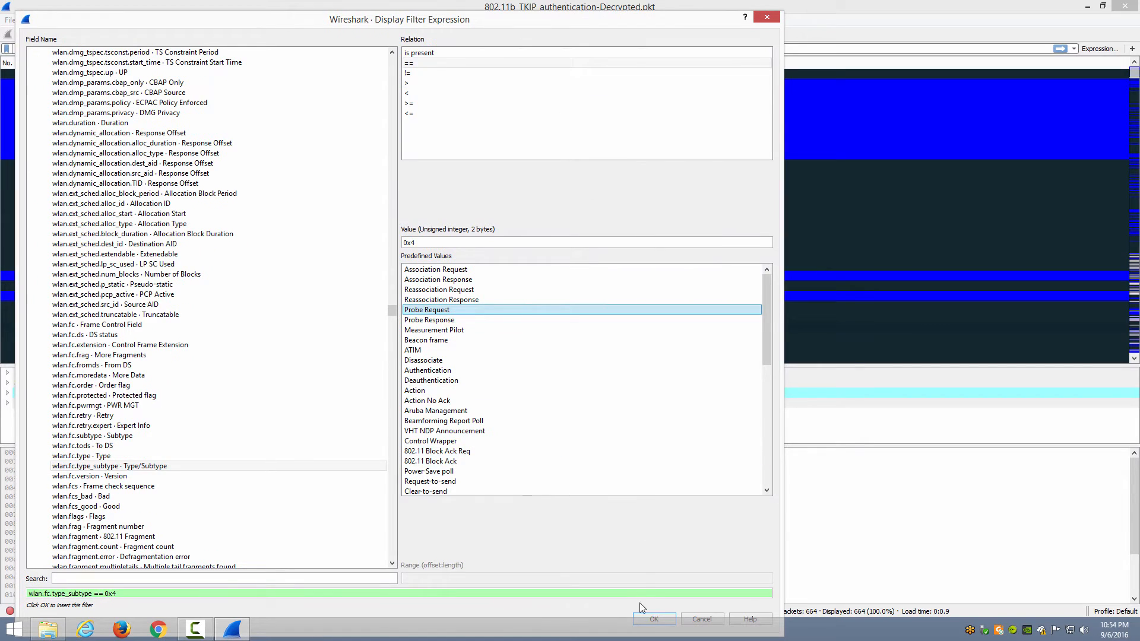
left_click(652, 619)
type(" OR")
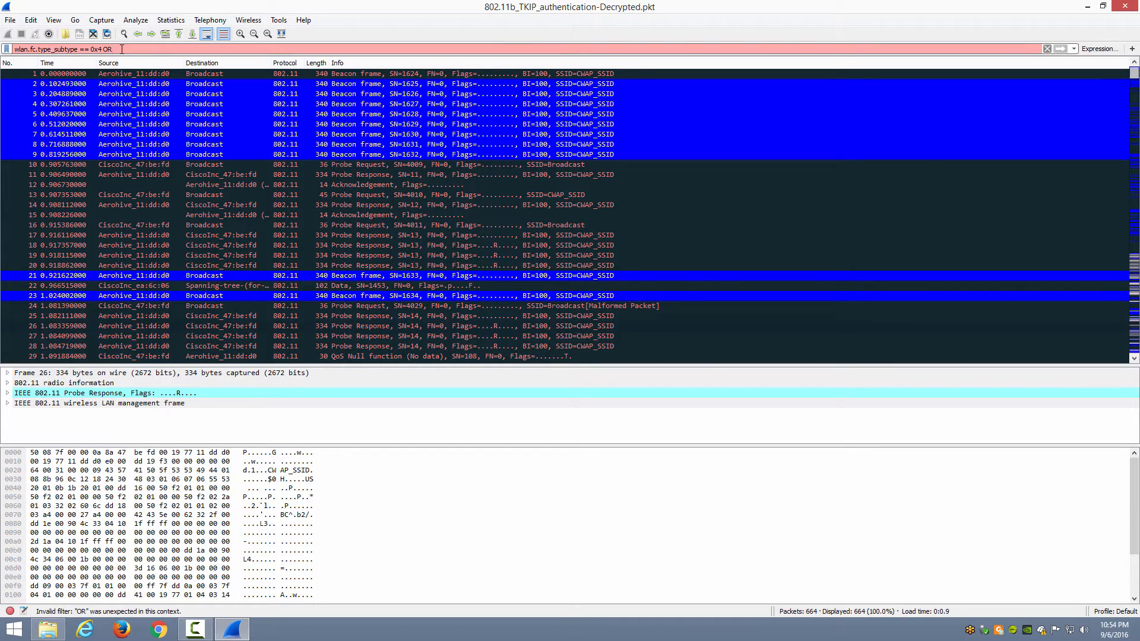
Step: Append 'or wlan.fc.type_subtype == 0x5' to the probe request filter
type("wlan.fc.type_subtype == 0x5")
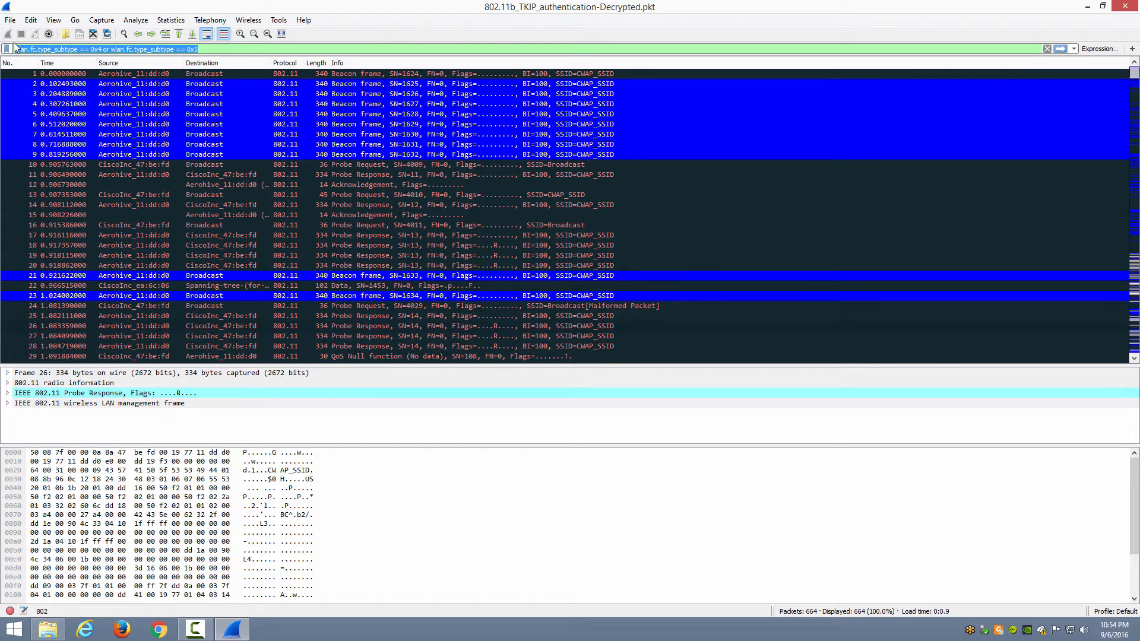
Step: Add a new coloring rule named 'Probe Request-Response'
left_click(52, 20)
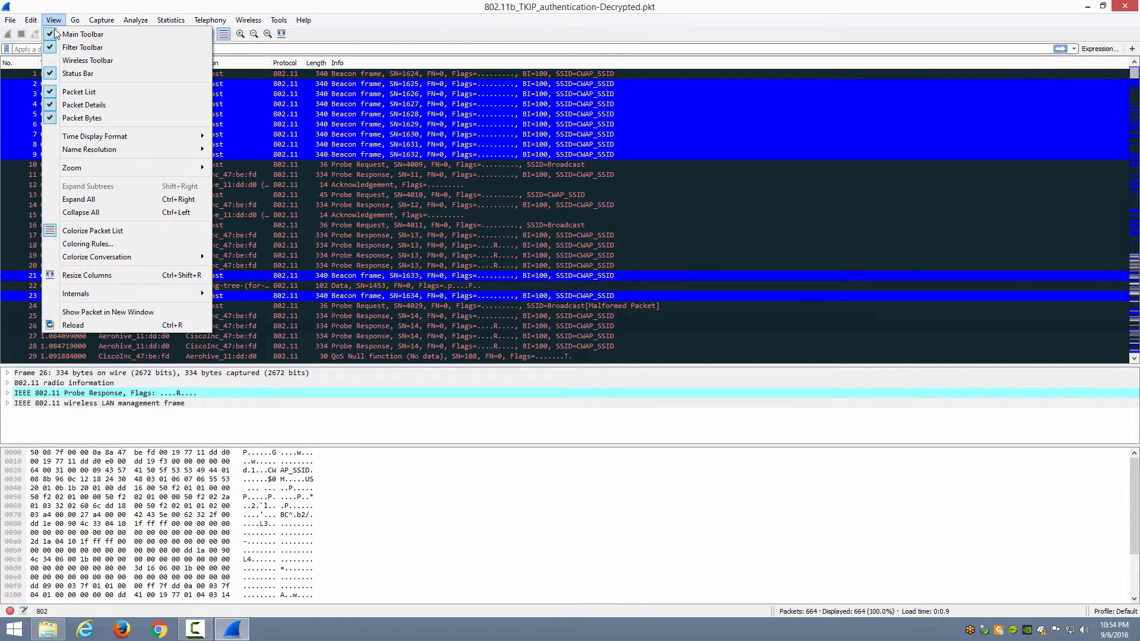
left_click(87, 243)
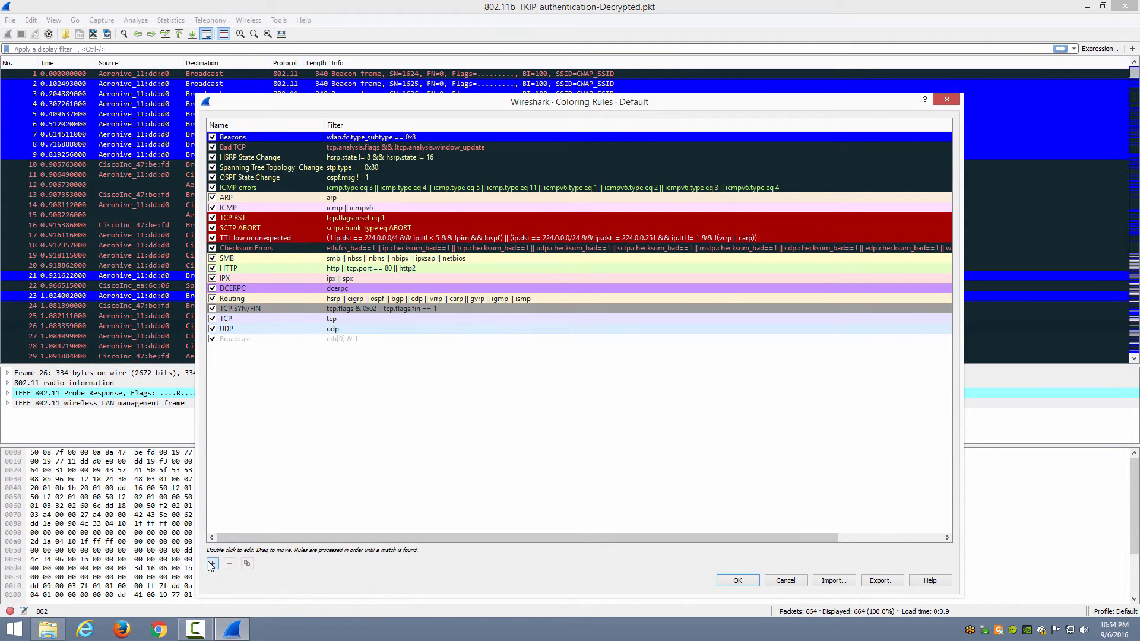
left_click(212, 563)
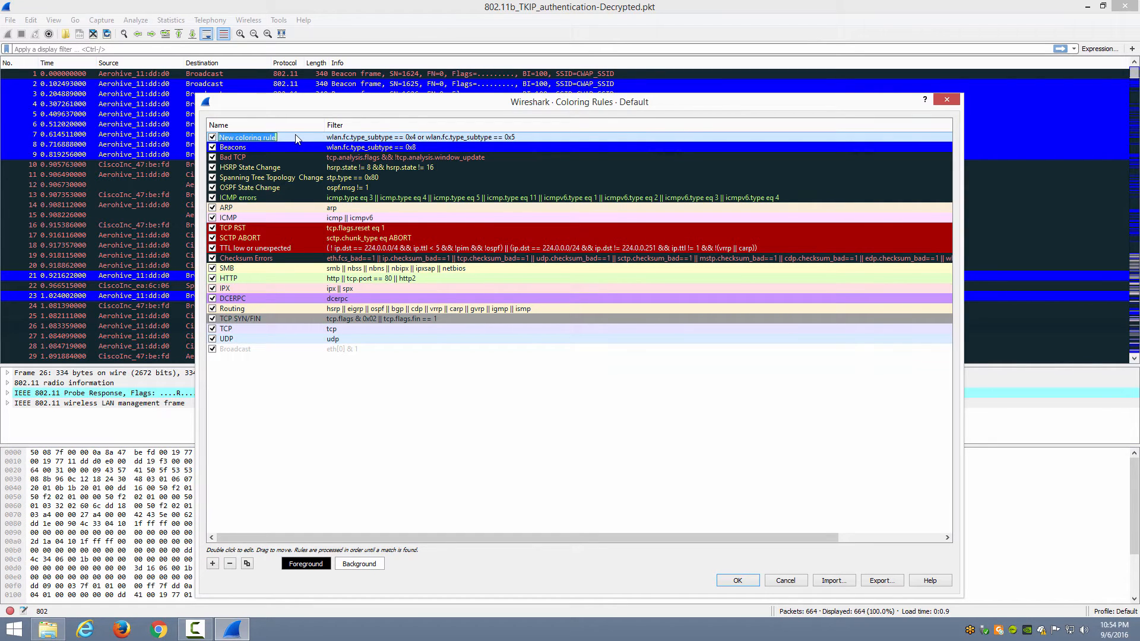
type("Probe Request")
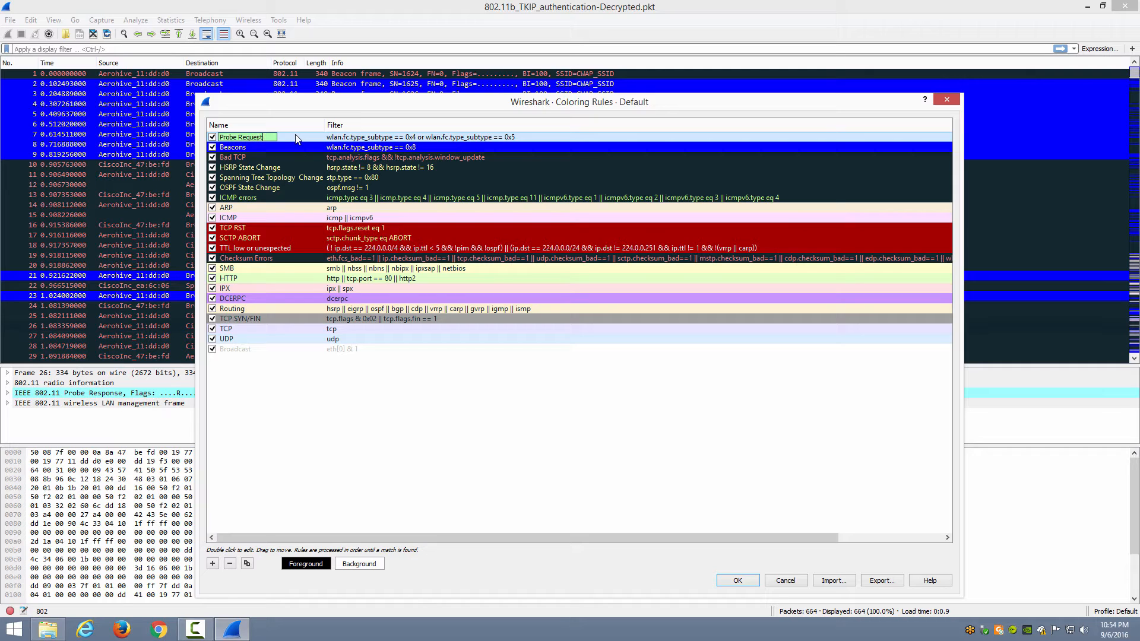
type("Request-Response")
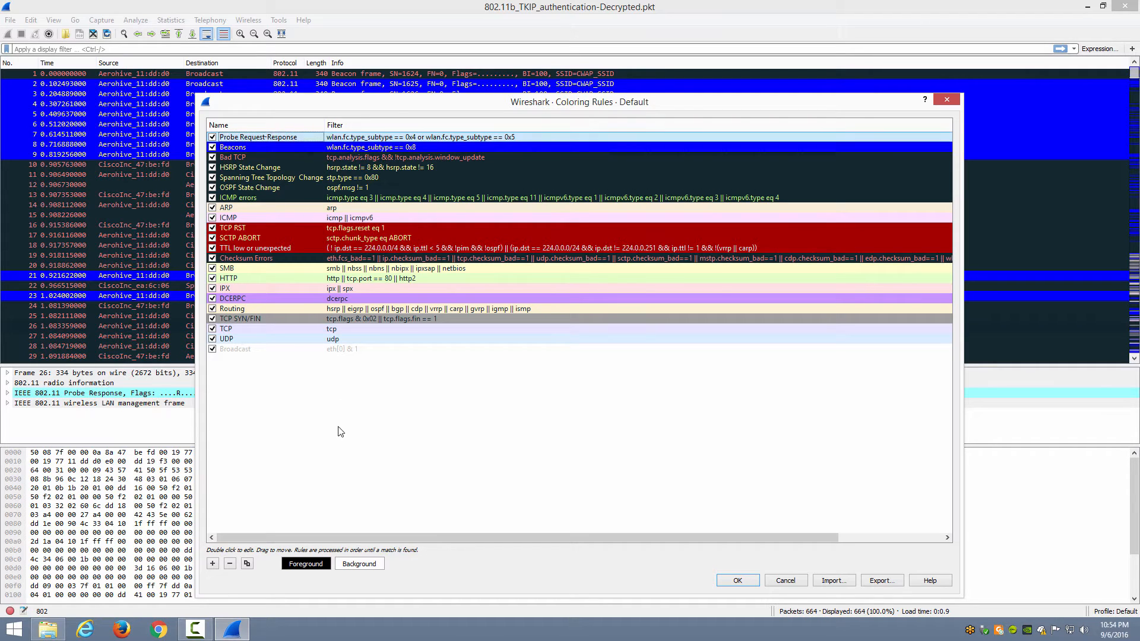
Step: Set the rule to yellow text on a dark blue (#00007f) background
left_click(305, 564)
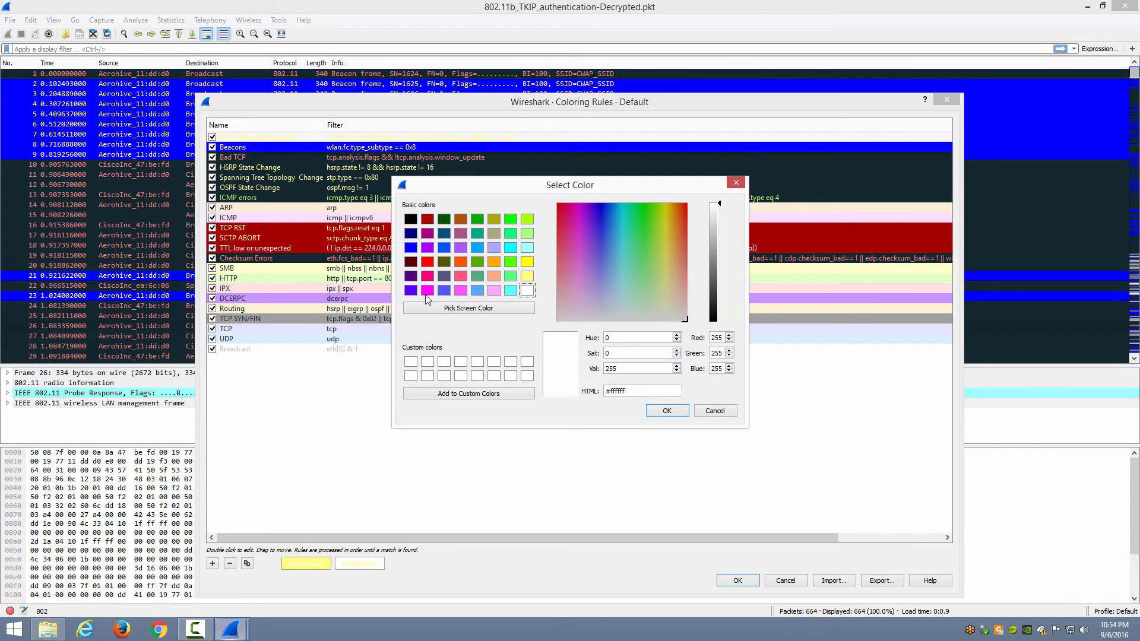
left_click(412, 230)
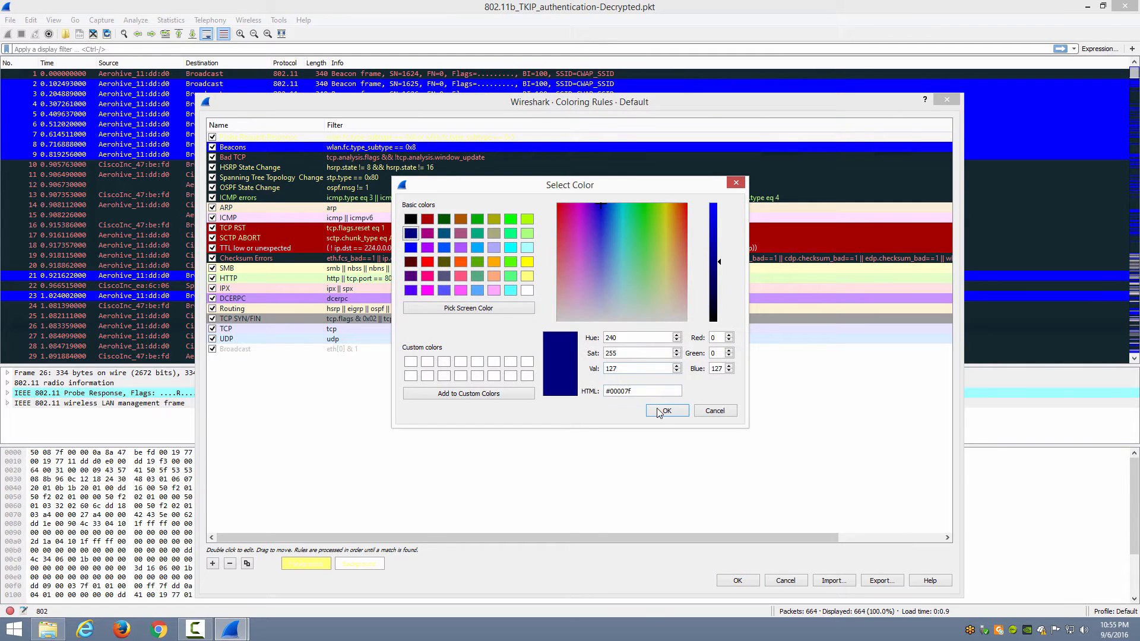
left_click(665, 411)
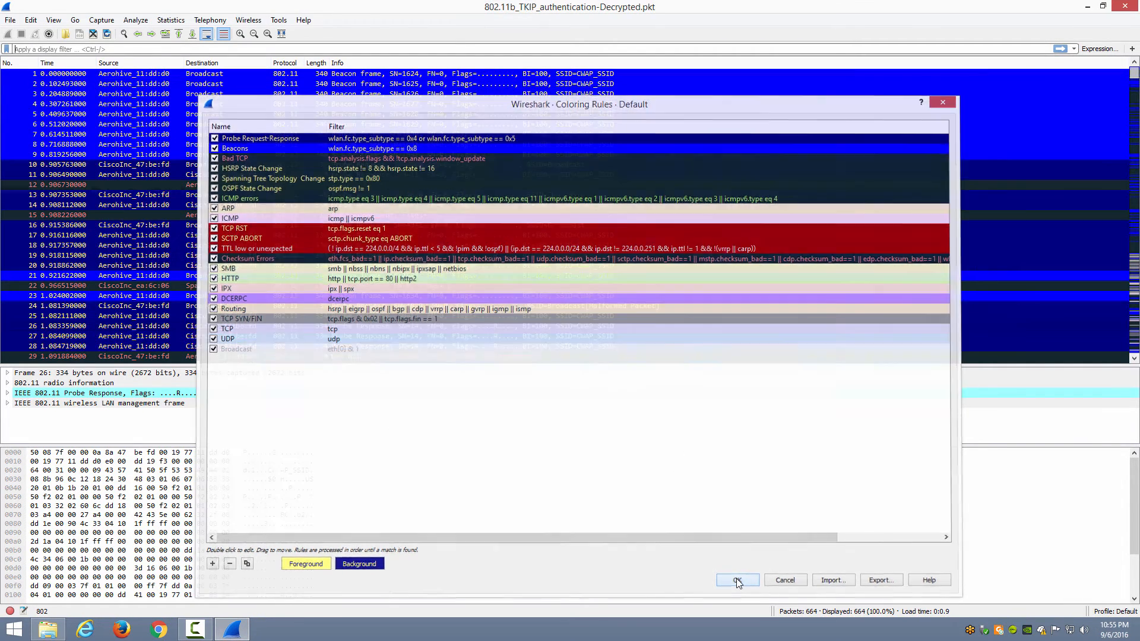
Step: Save the coloring rules so probe frames recolor navy
left_click(736, 579)
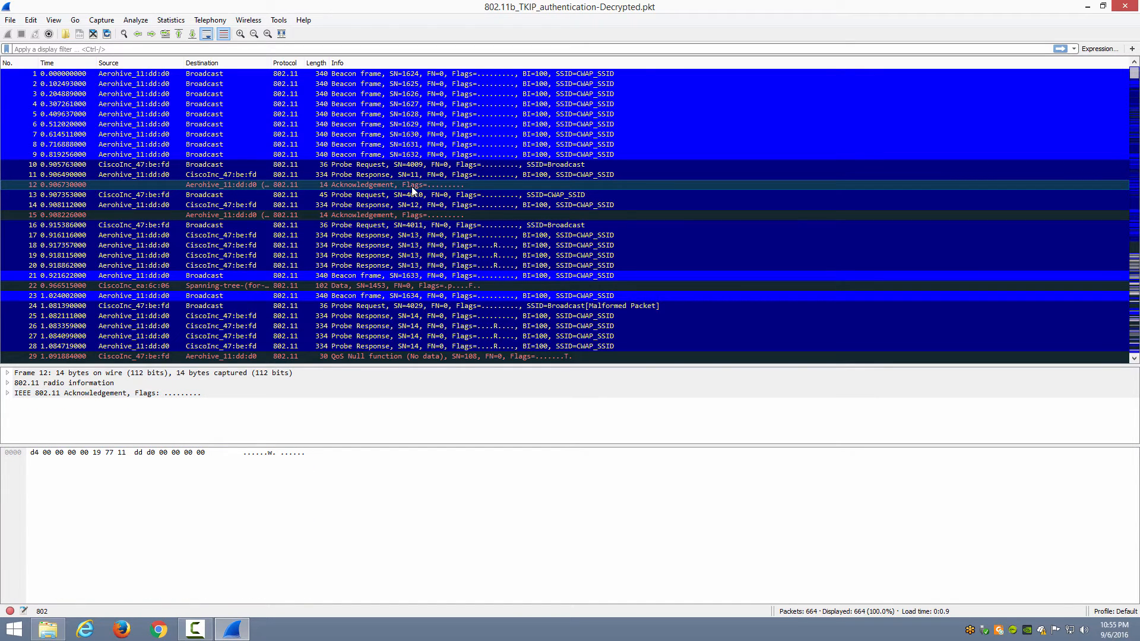
mouse_move(174, 266)
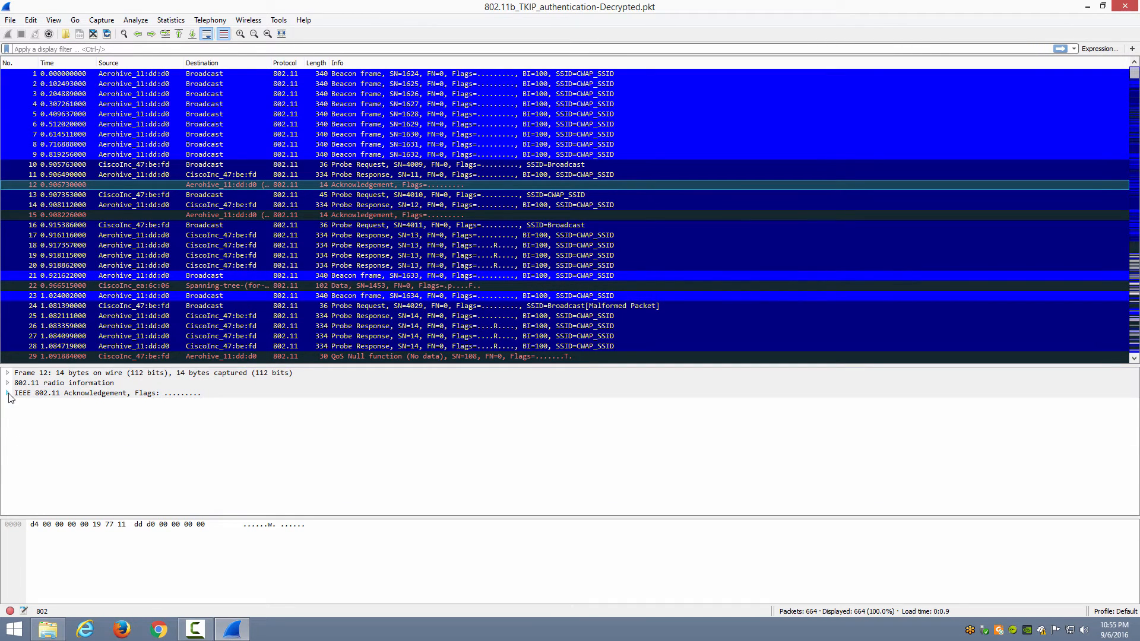
Step: Prepare a filter from frame 12's Type/Subtype field: wlan.fc.type_subtype == 0x001d
left_click(7, 393)
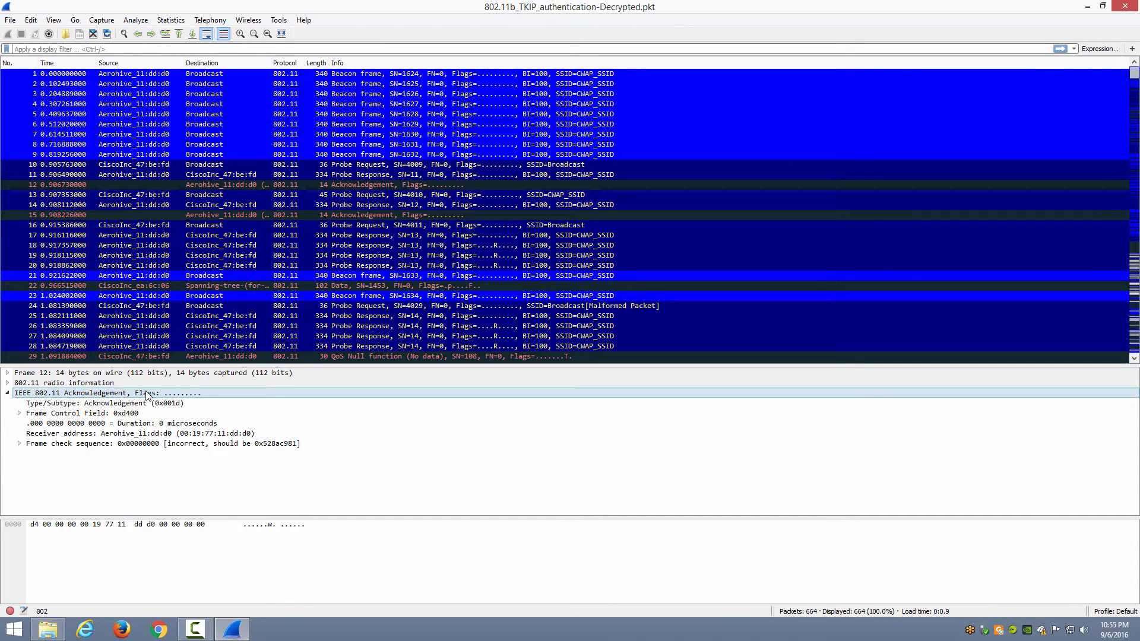
left_click(104, 403)
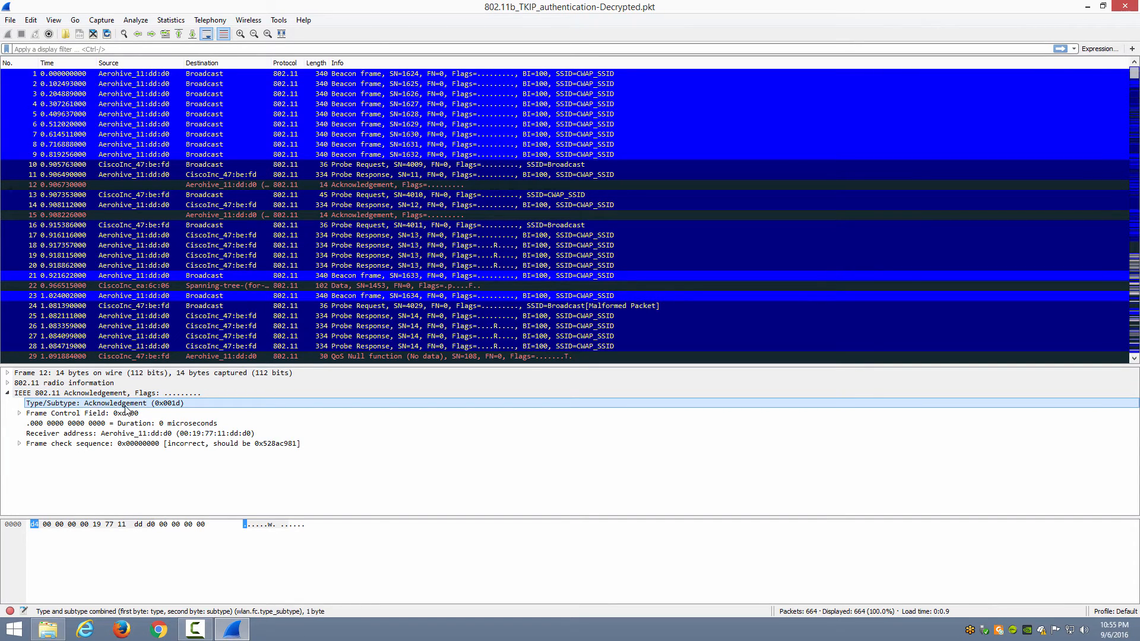
right_click(95, 402)
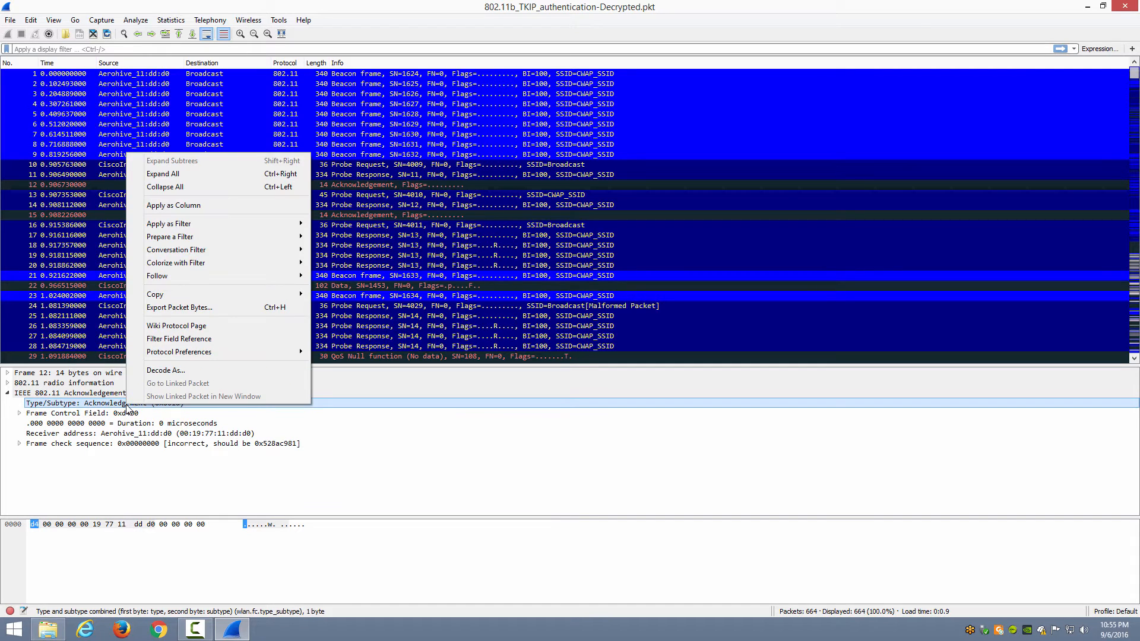
mouse_move(170, 237)
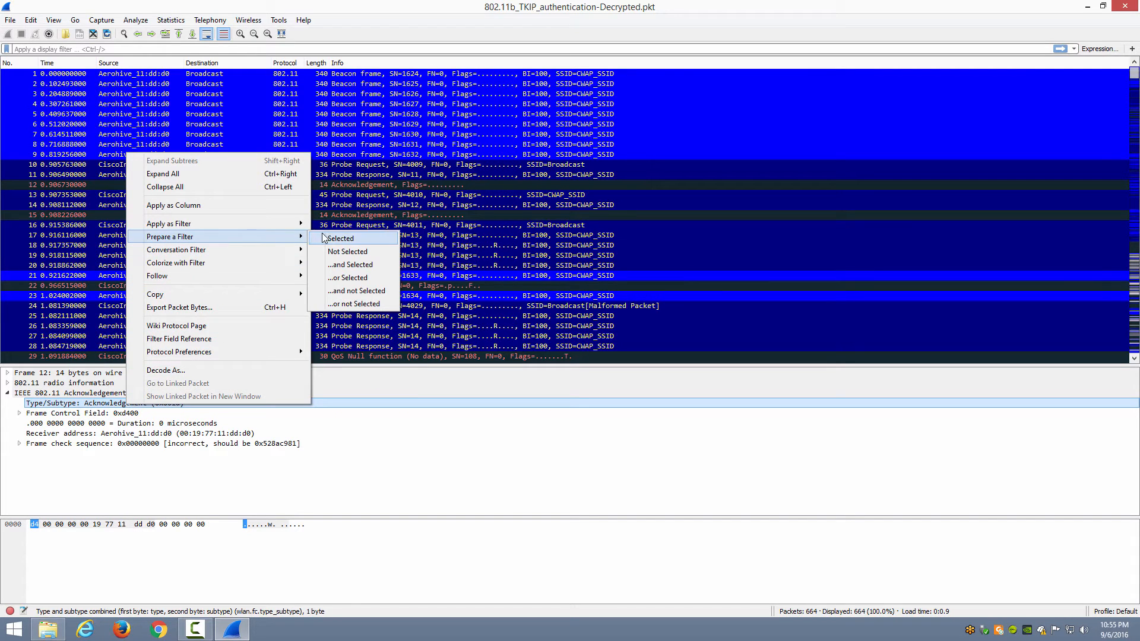
left_click(340, 238)
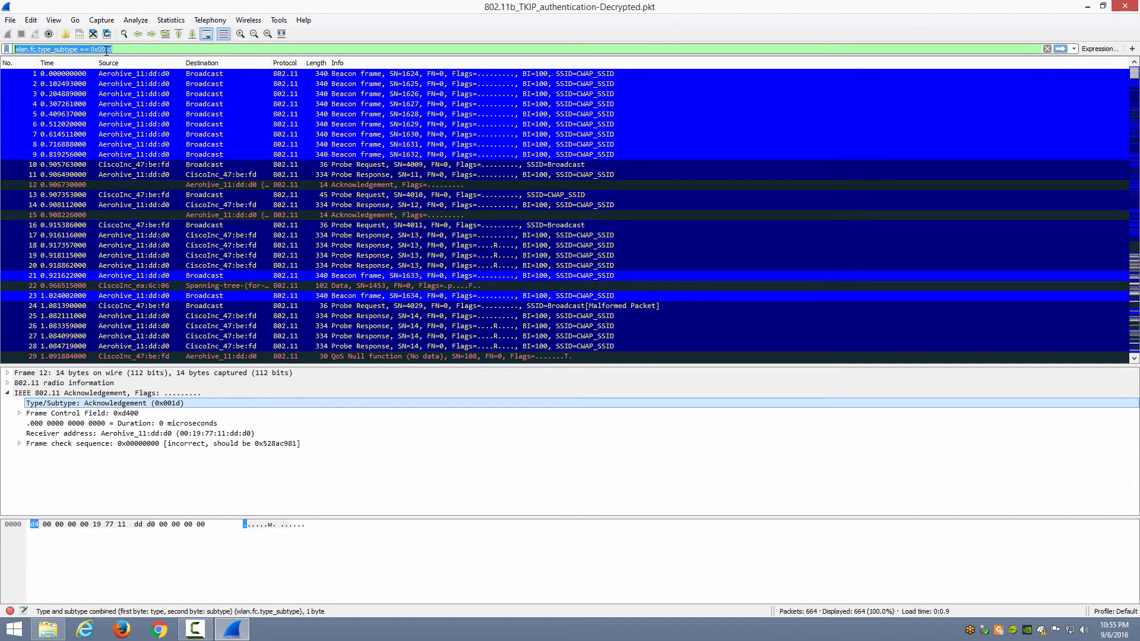
Step: Clear the filter bar and add a coloring rule for wlan.fc.type_subtype == 0x001d
left_click(1047, 49)
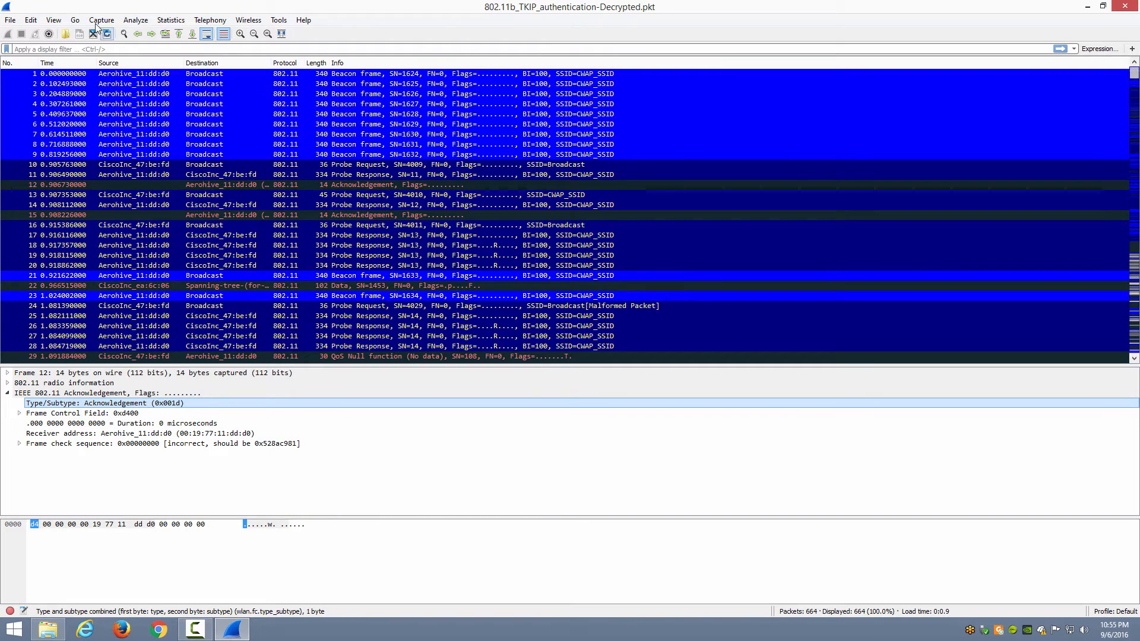
left_click(52, 19)
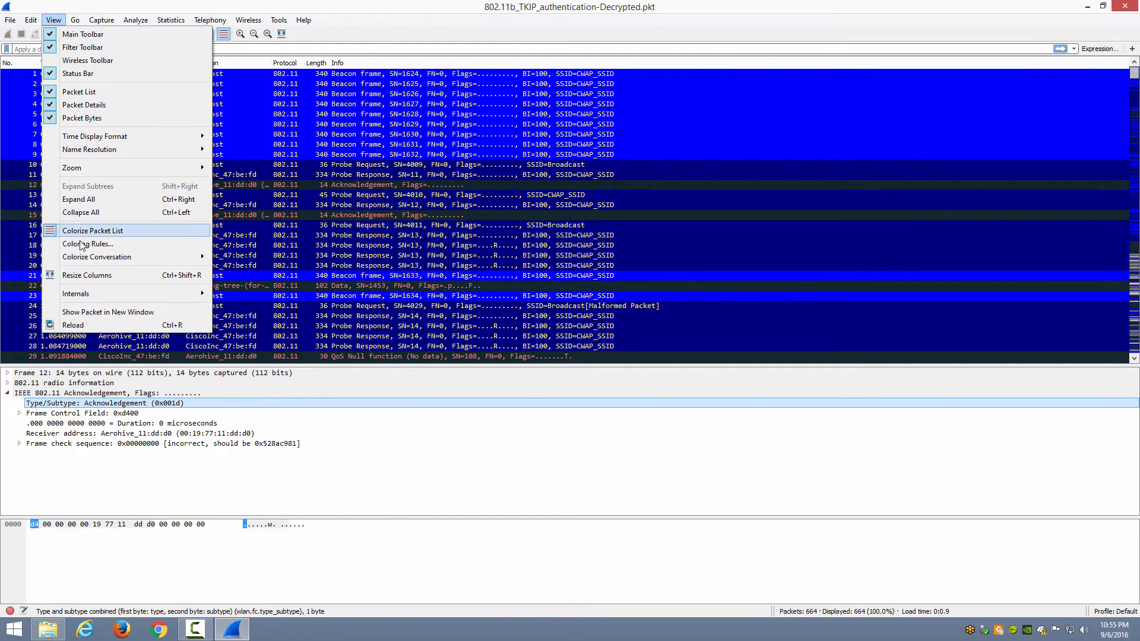
left_click(87, 244)
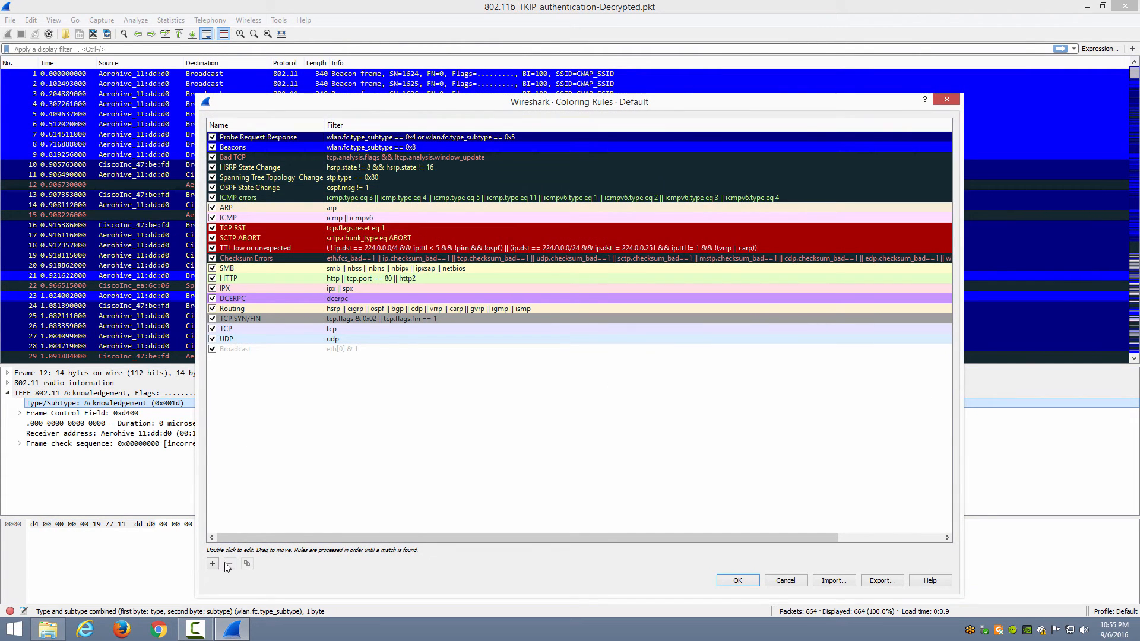
left_click(211, 564)
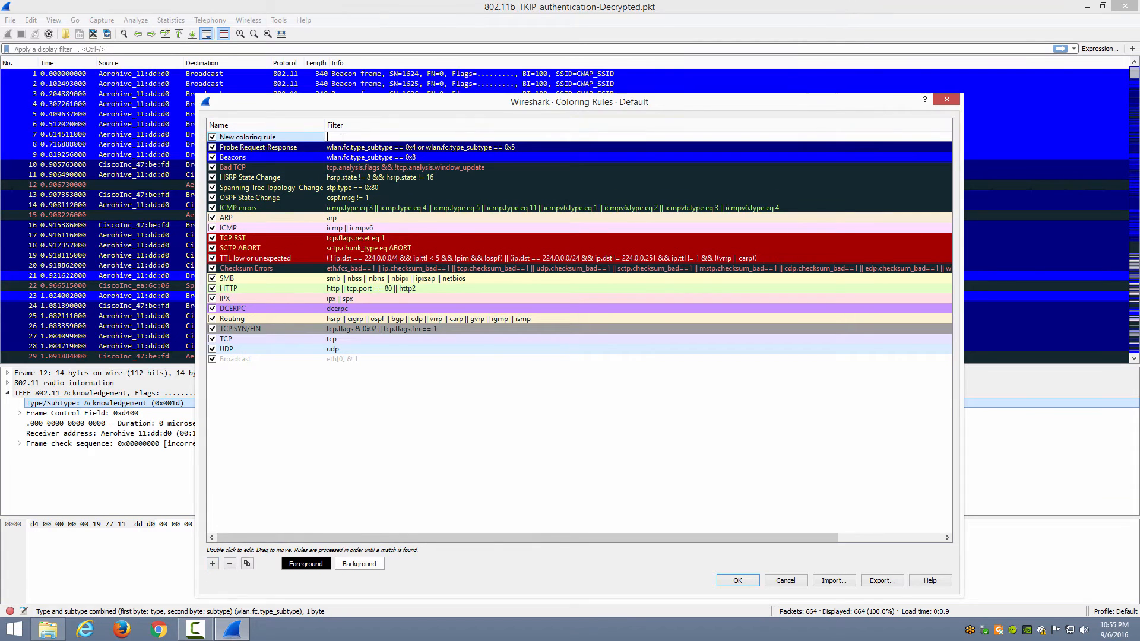
type("wlan.fc.type_subtype == 0x001d")
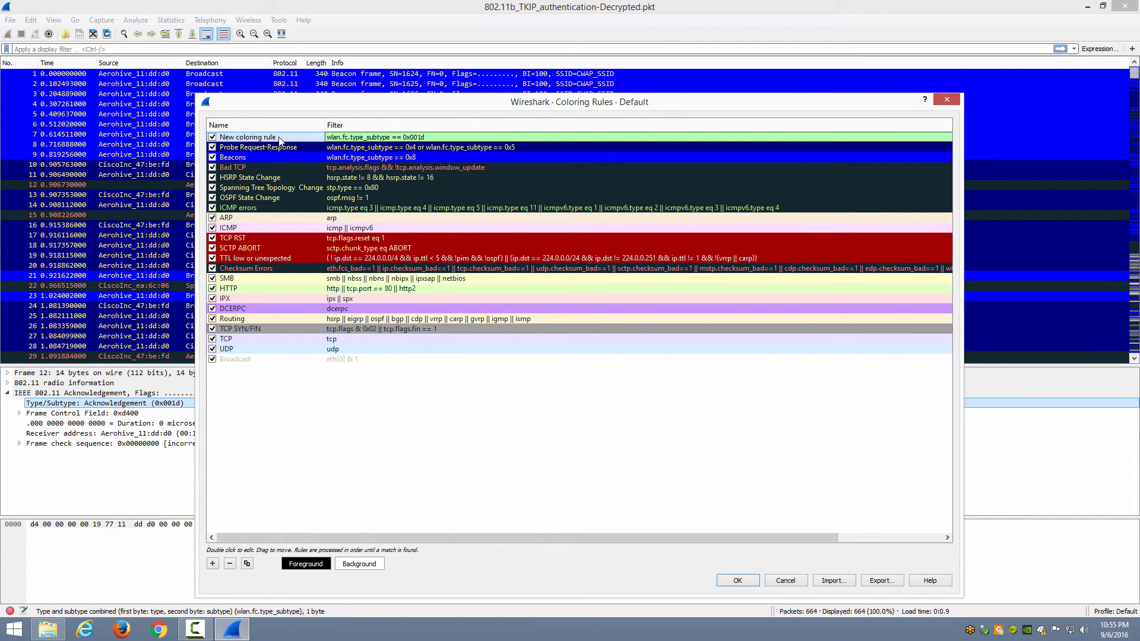
Step: Rename the rule 'Acknowledgement (WLAN)' and give it a dark red background
double_click(247, 136)
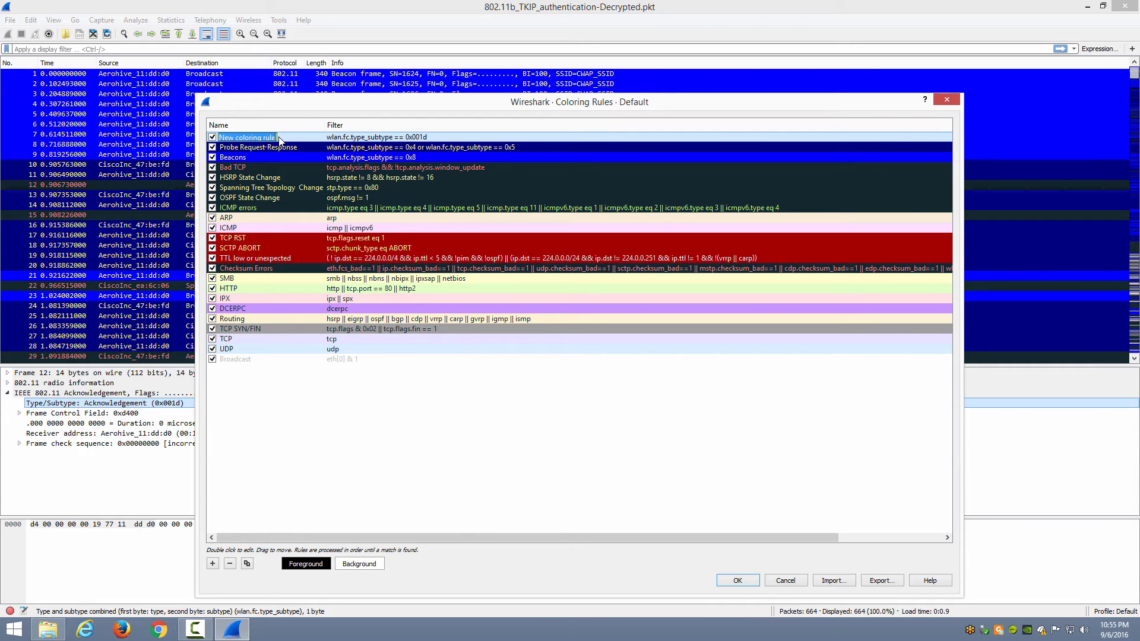
type("Ackno")
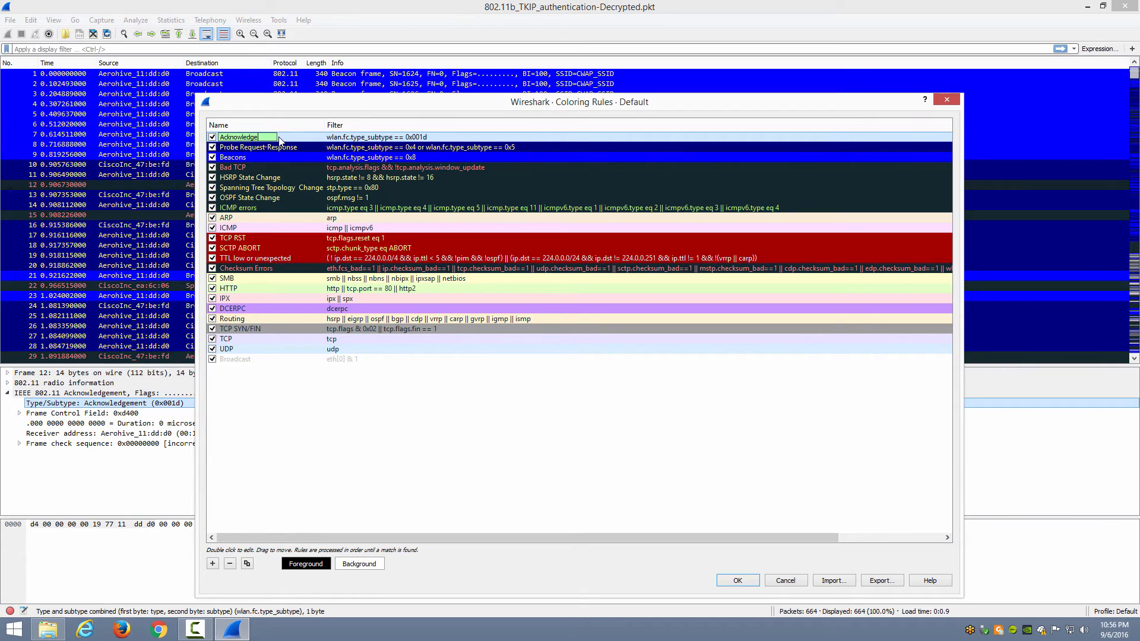
type("wledgement (WLAN)")
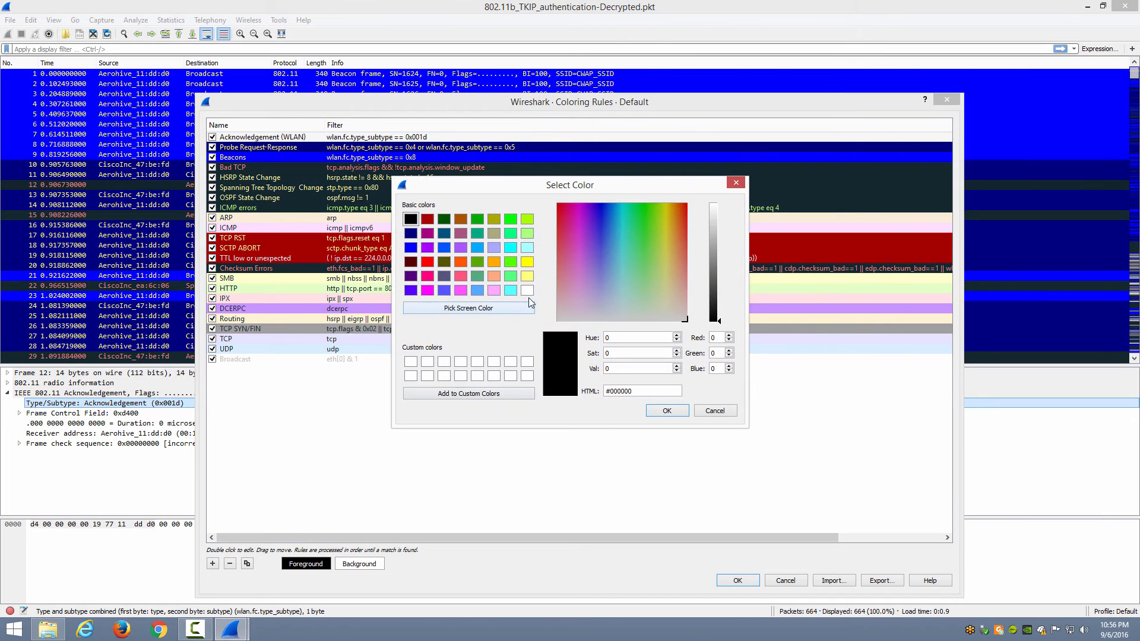
left_click(713, 411)
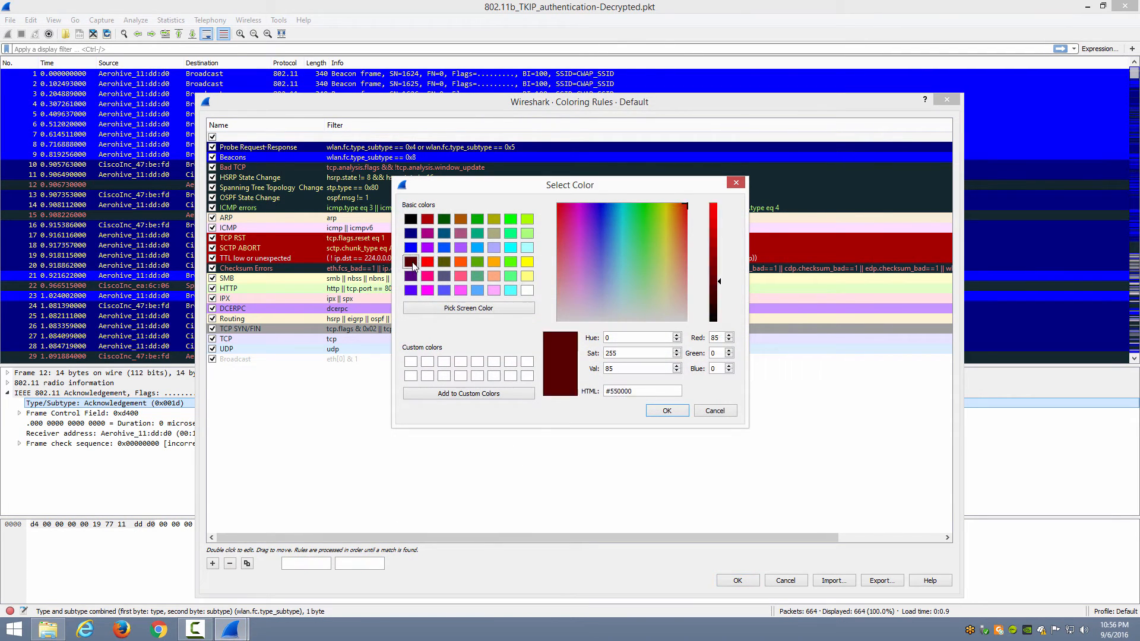
left_click(665, 410)
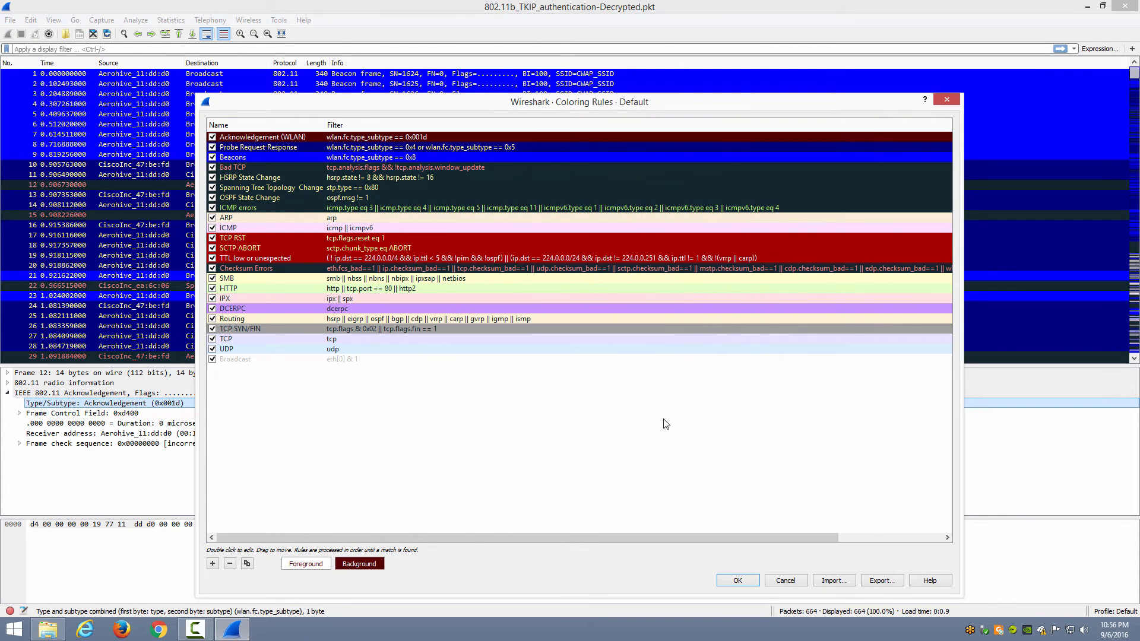
Step: Confirm the Coloring Rules dialog so acknowledgement frames 12 and 15 show dark red
left_click(736, 580)
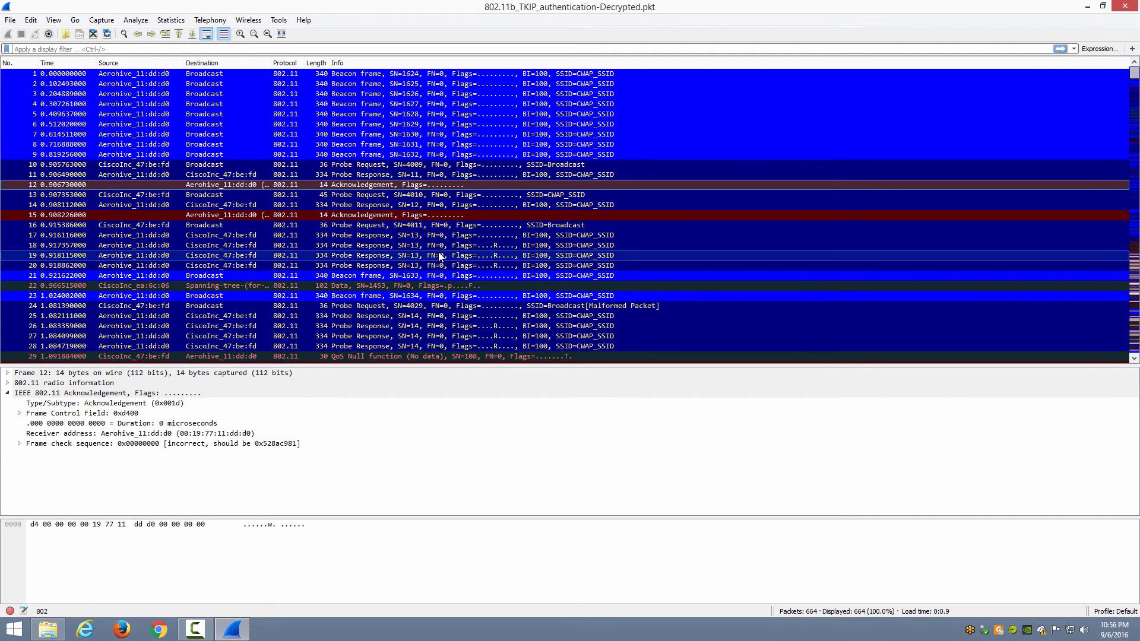
Step: Reopen Coloring Rules from the View menu to review the Acknowledgement (WLAN) rule
left_click(53, 20)
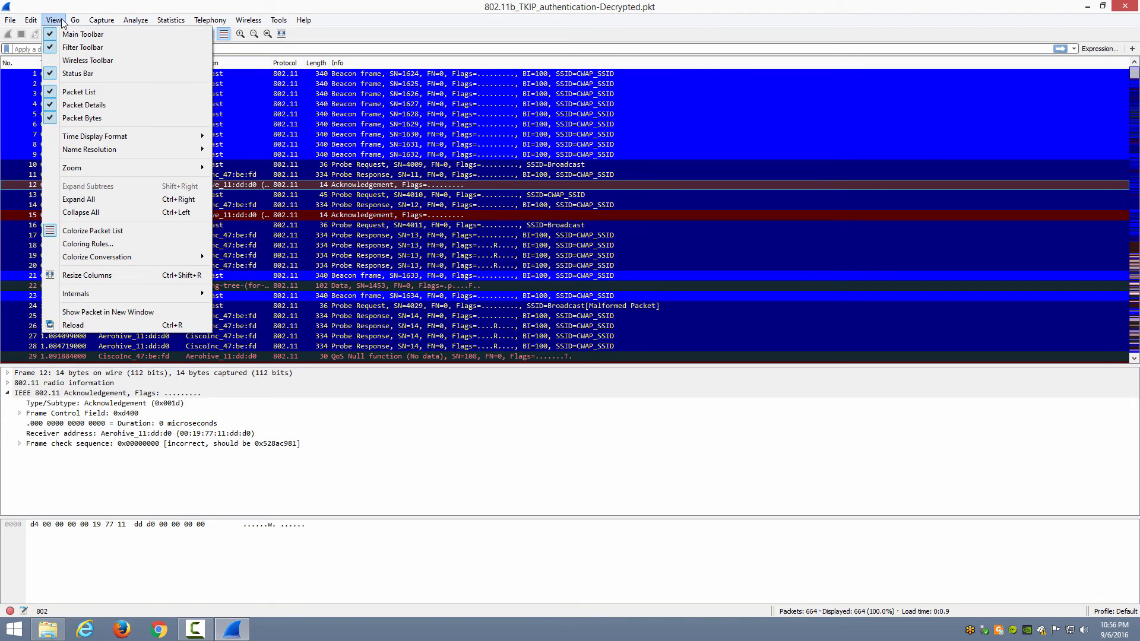
left_click(87, 243)
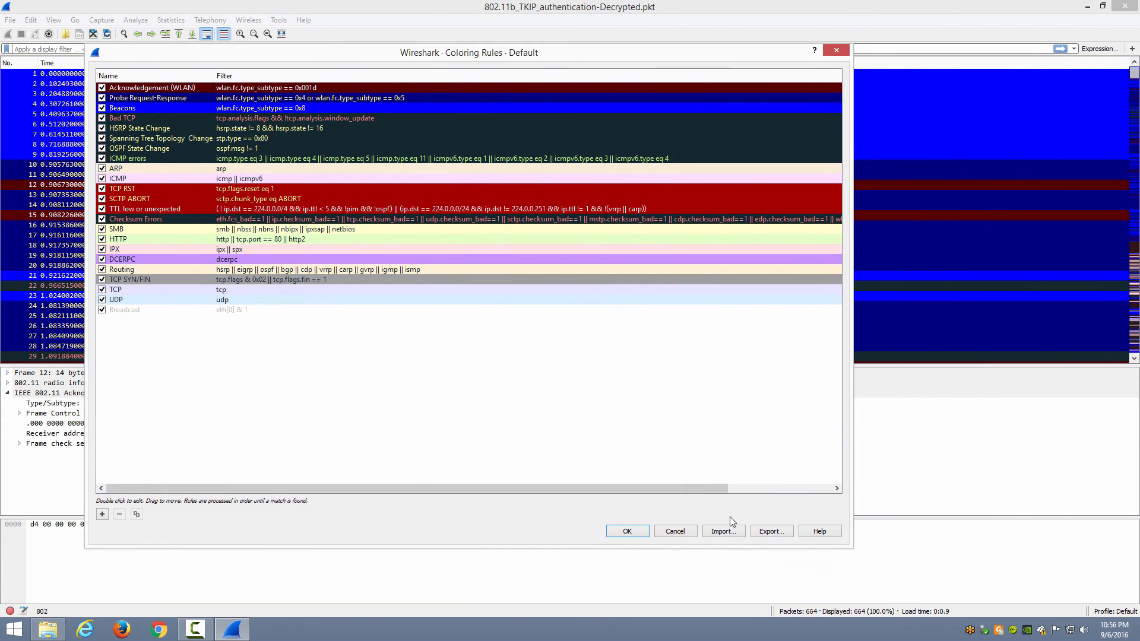
mouse_move(771, 530)
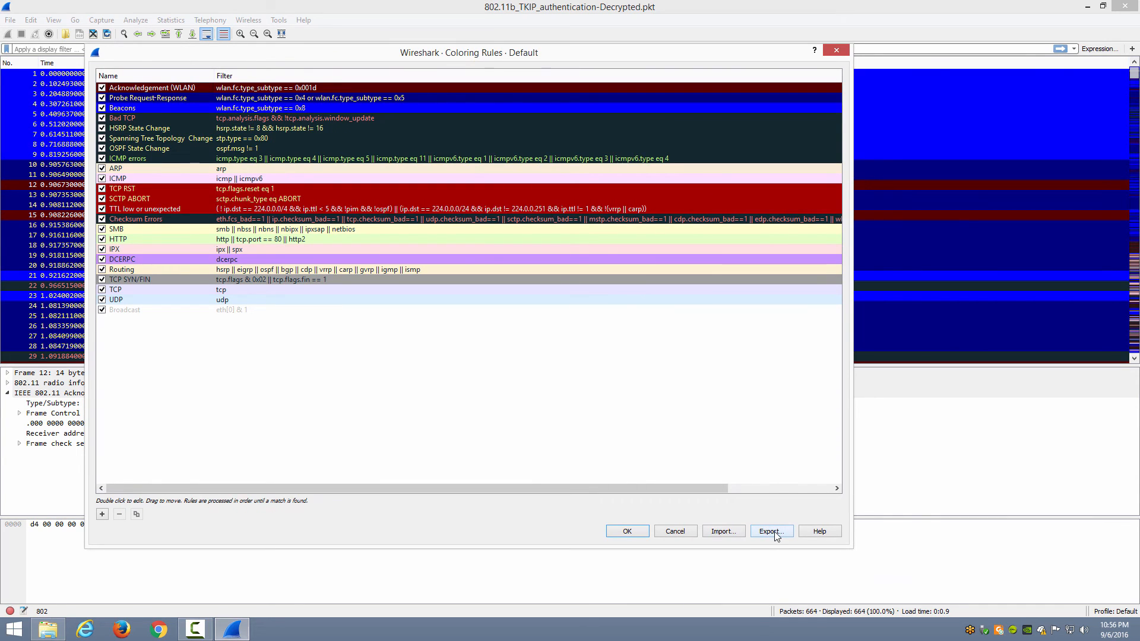